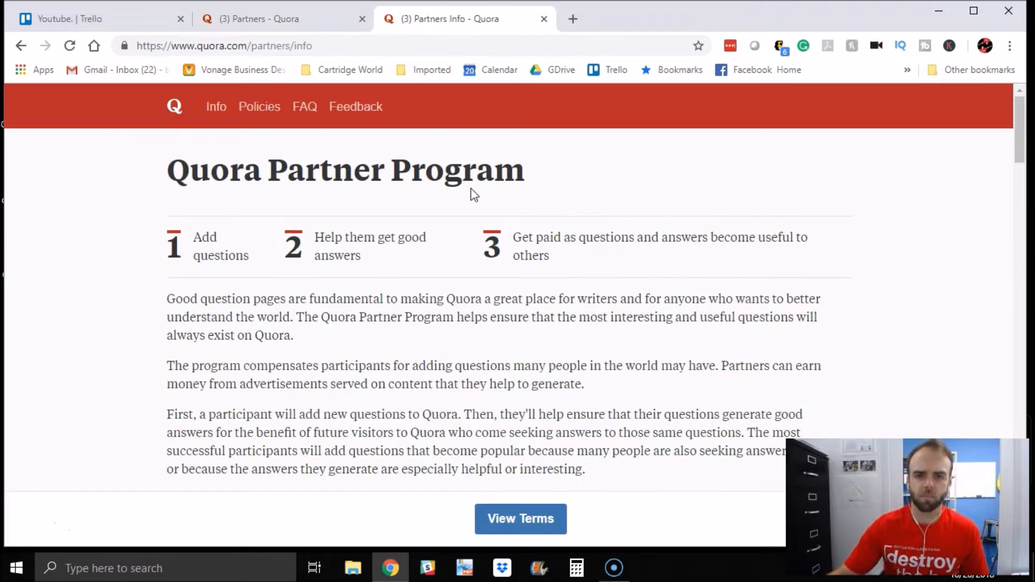
mouse_move(129, 229)
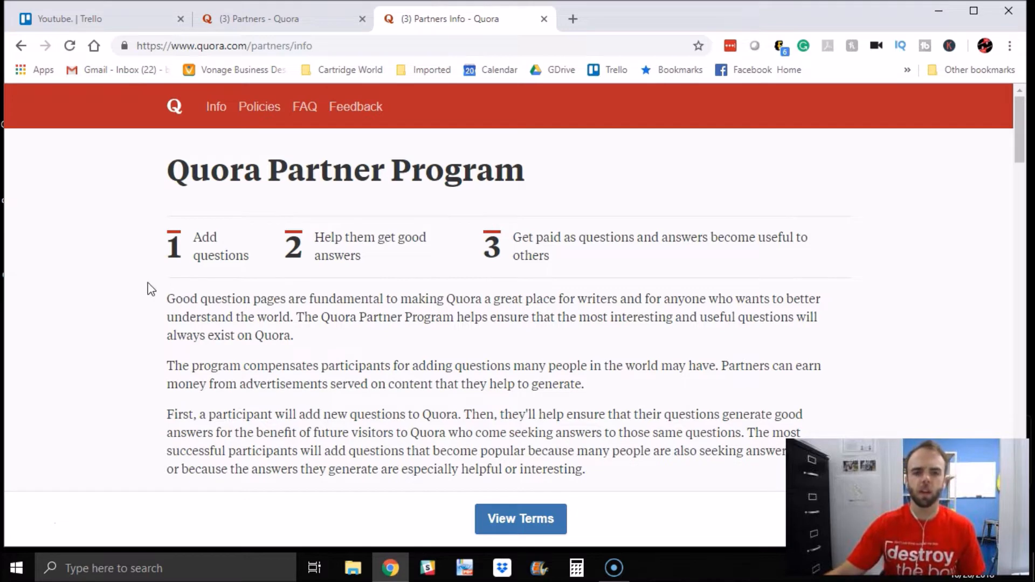
Jump to the Partner Program FAQ and read down to the final contact question.
scroll(down, 3)
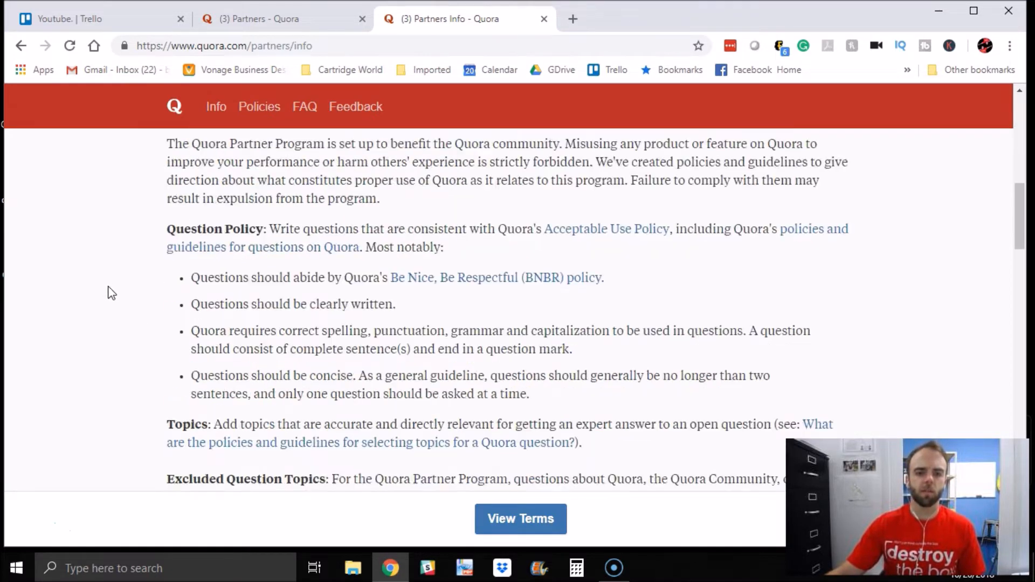
scroll(down, 3)
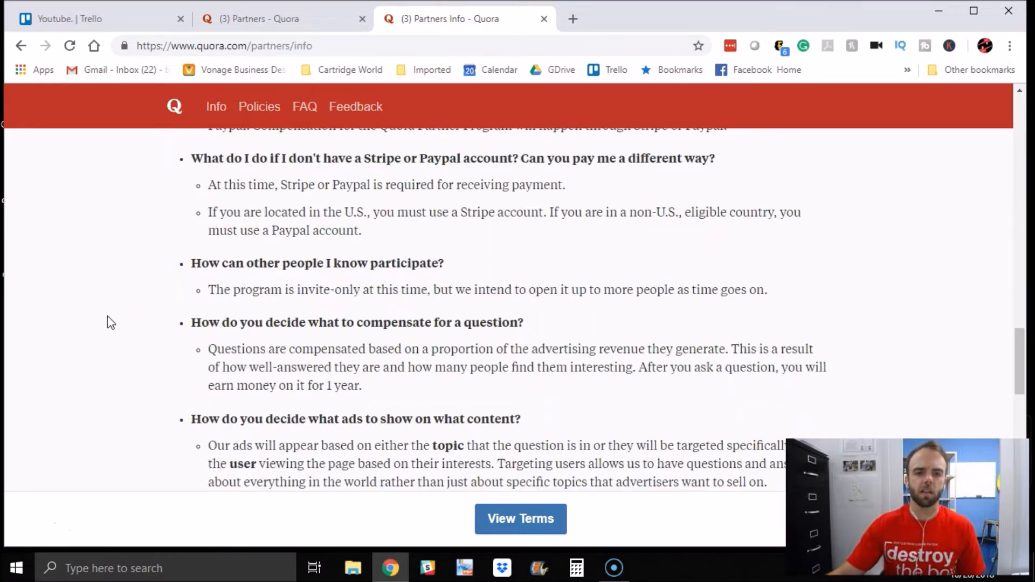
click(304, 106)
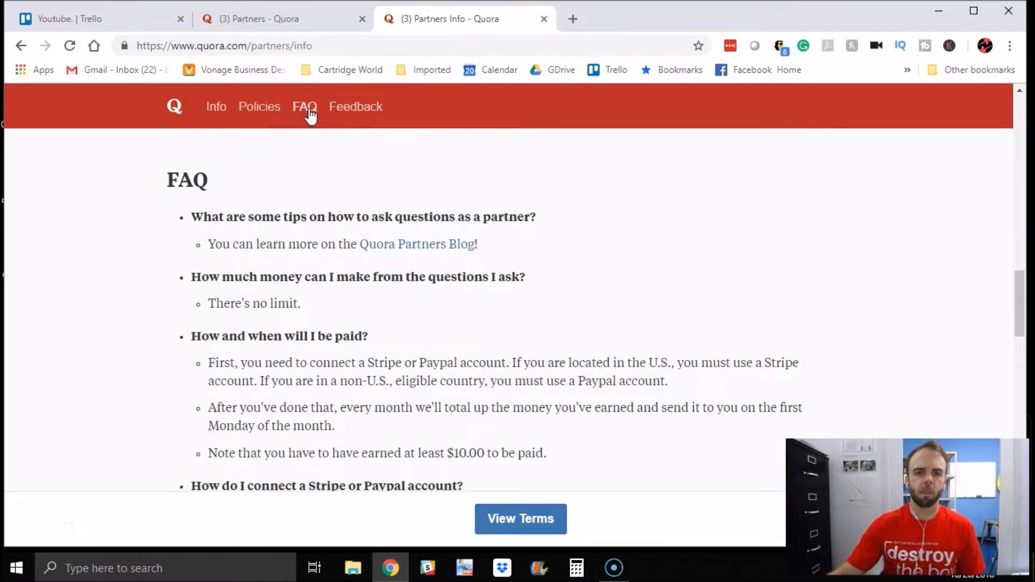
click(304, 107)
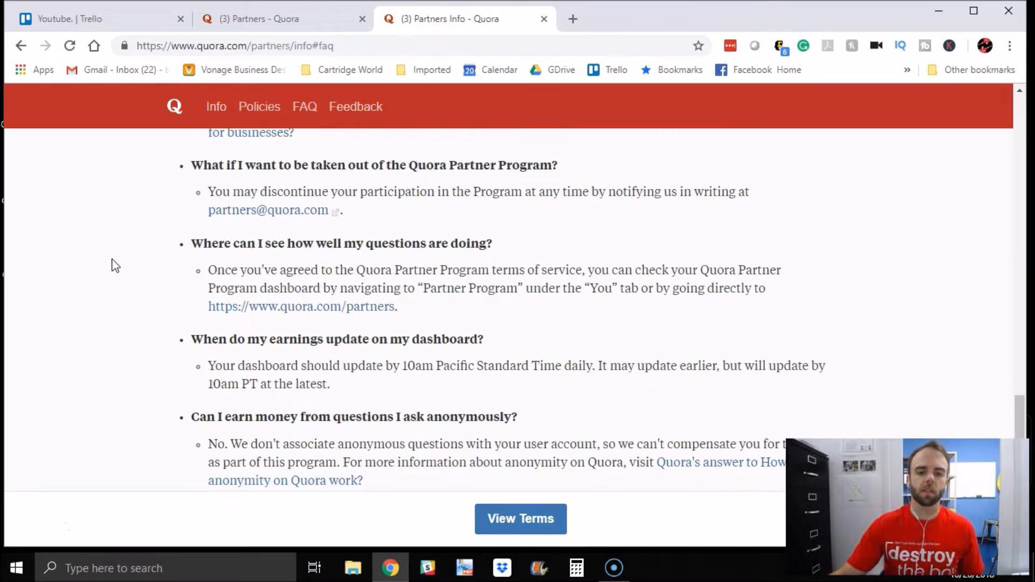
scroll(down, 3)
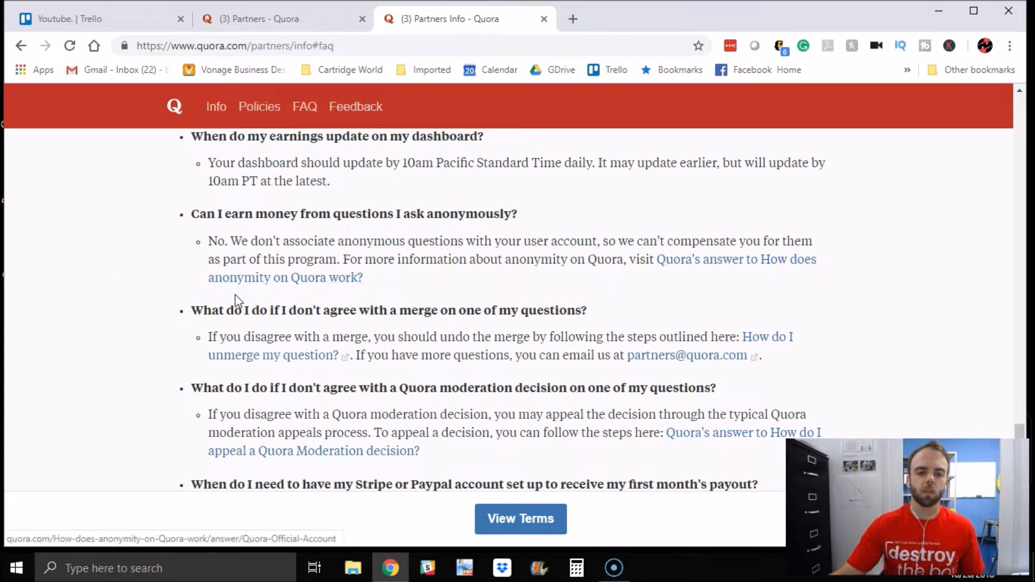
scroll(down, 3)
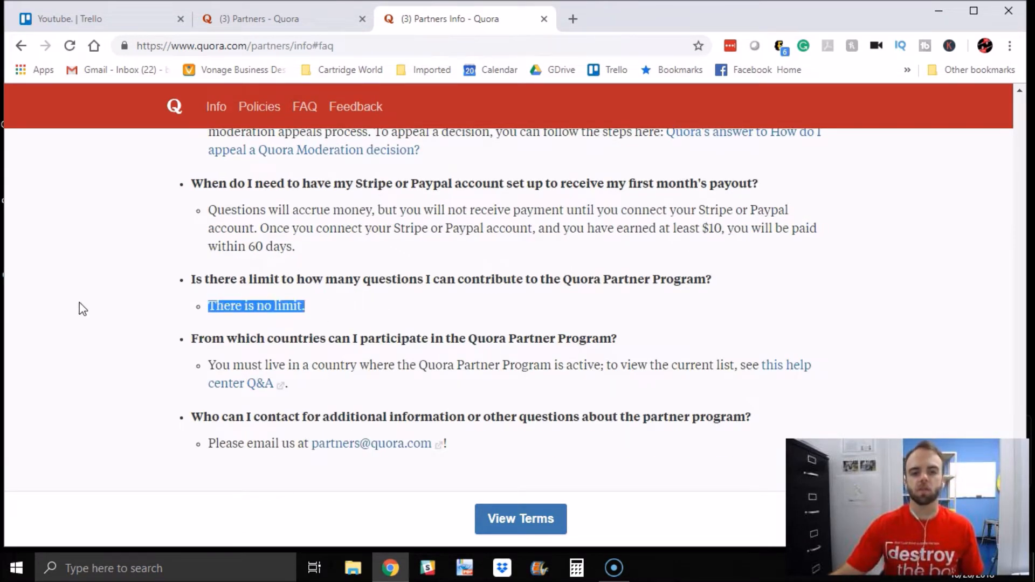
mouse_move(130, 282)
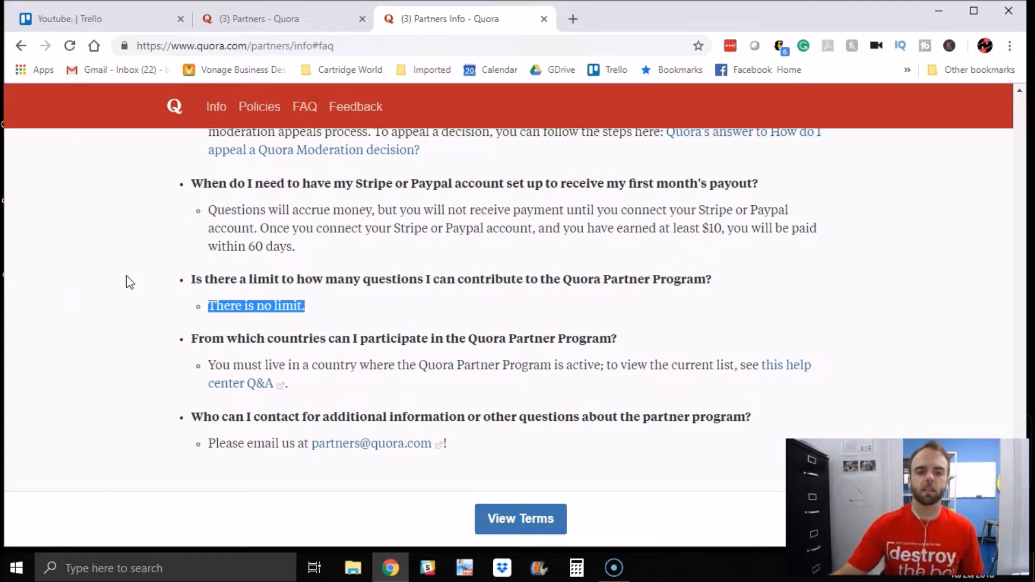
mouse_move(125, 267)
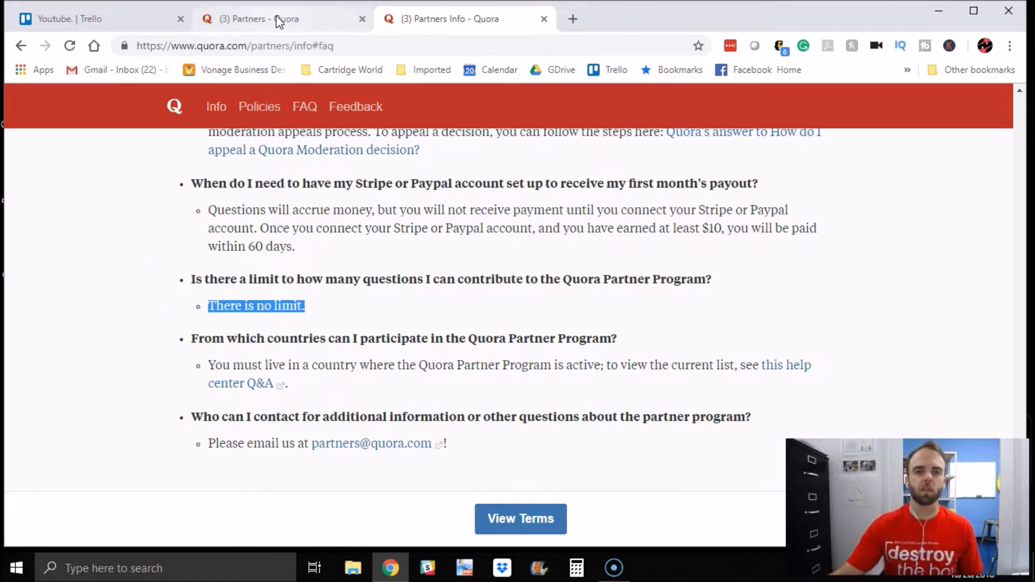
Switch to the '(3) Partners - Quora' dashboard and review earnings, question stats and sample high-value questions.
click(258, 18)
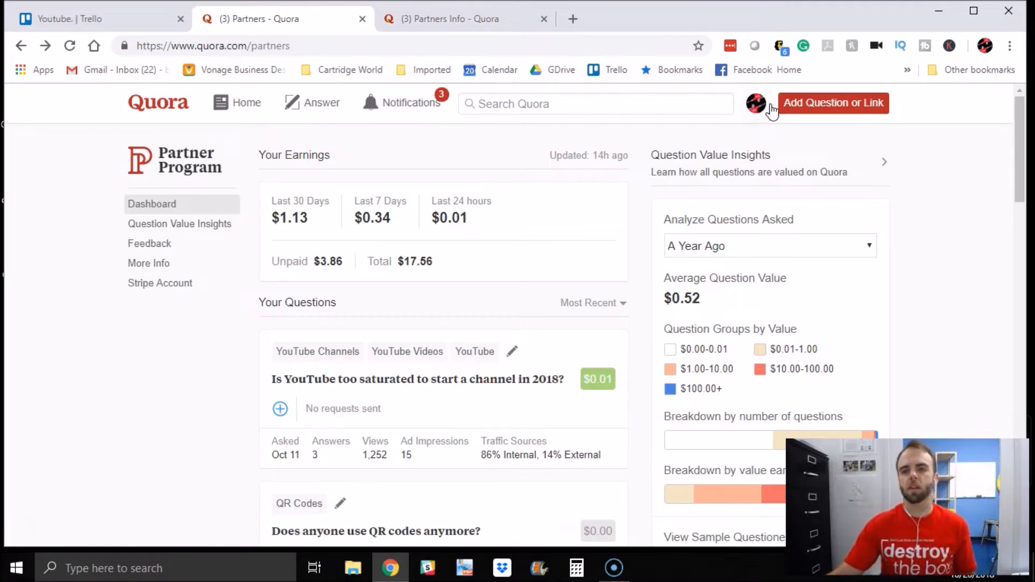
click(754, 104)
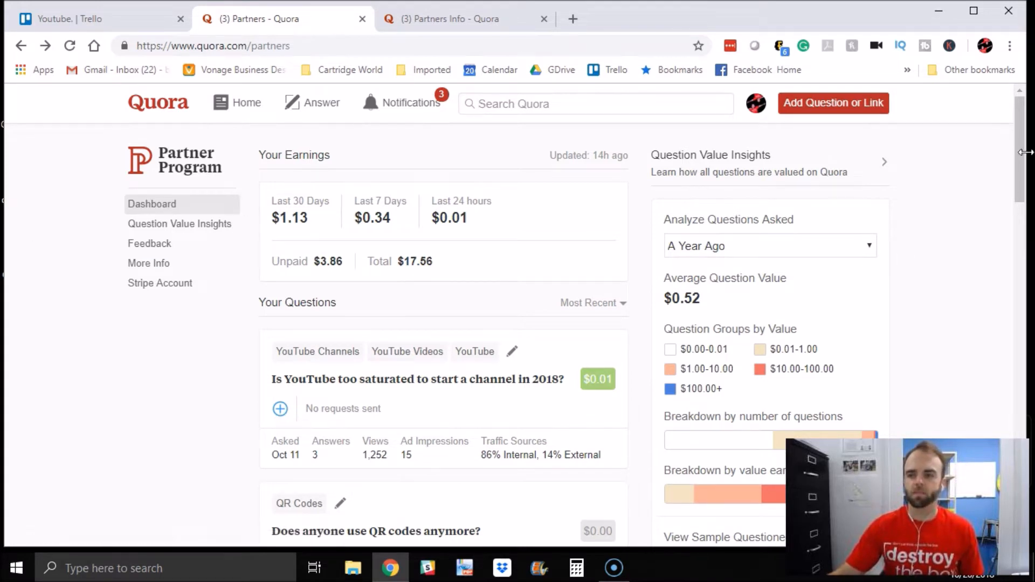
scroll(down, 3)
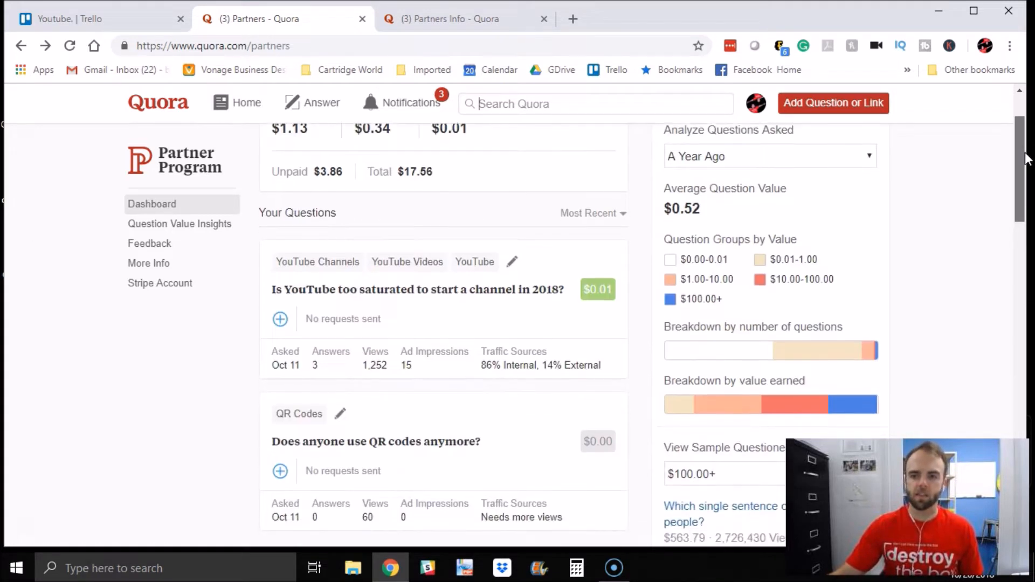
scroll(down, 3)
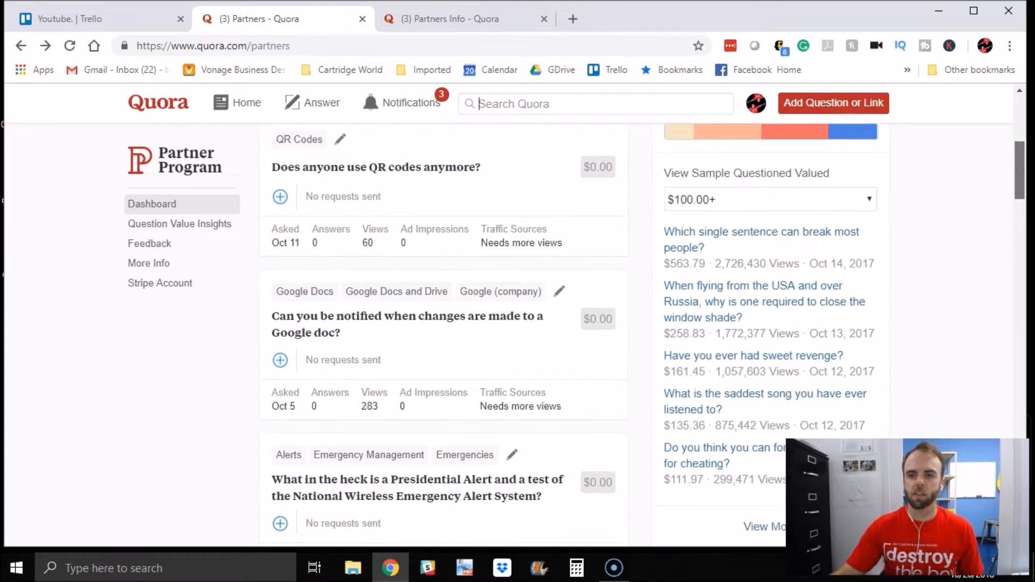
scroll(down, 3)
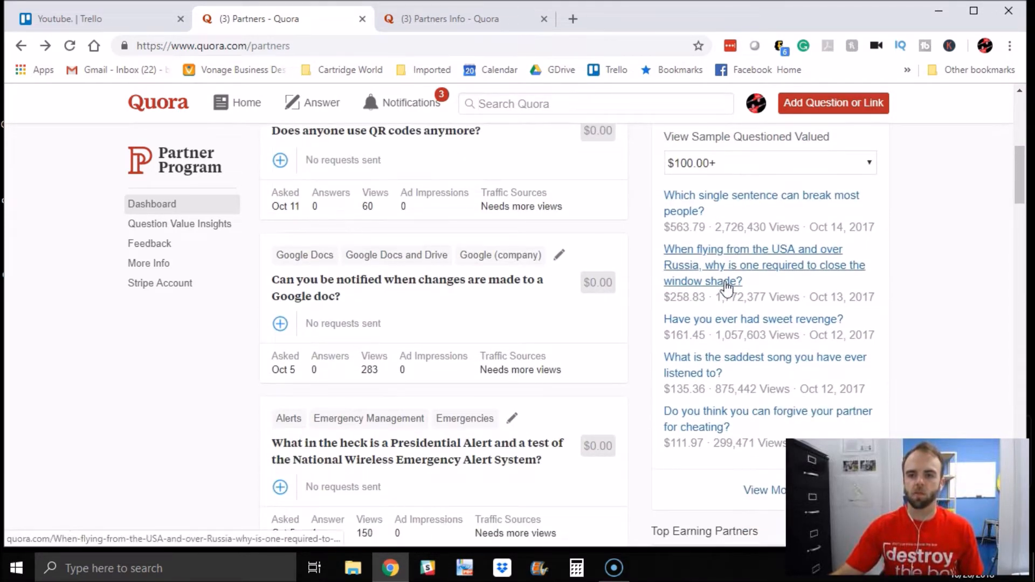
scroll(down, 3)
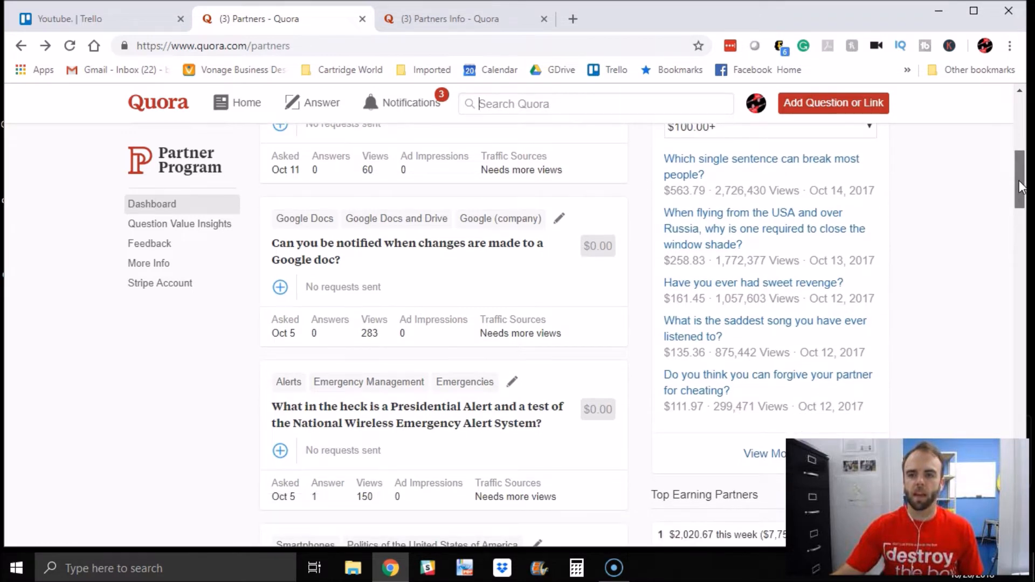
scroll(down, 3)
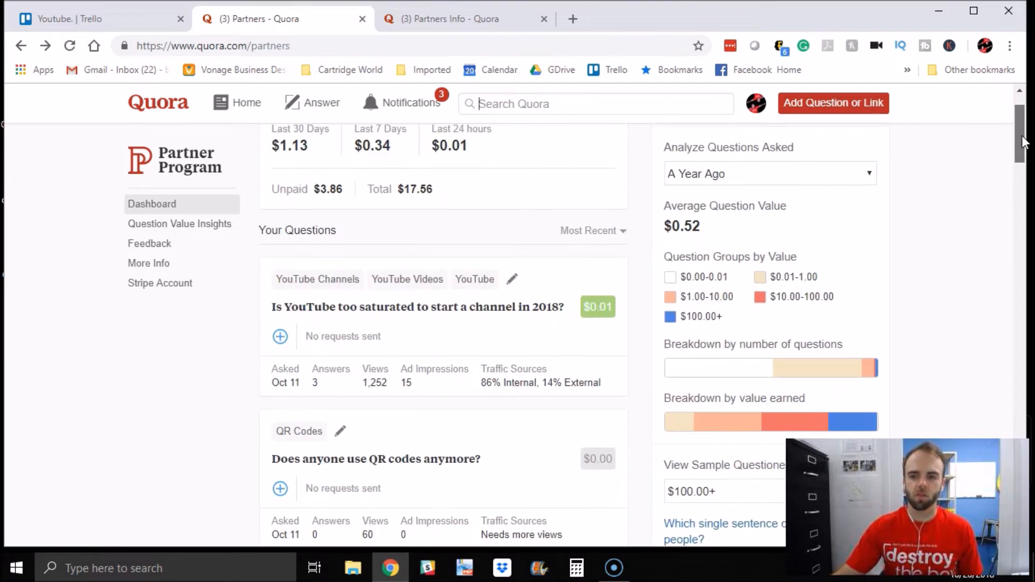
scroll(down, 3)
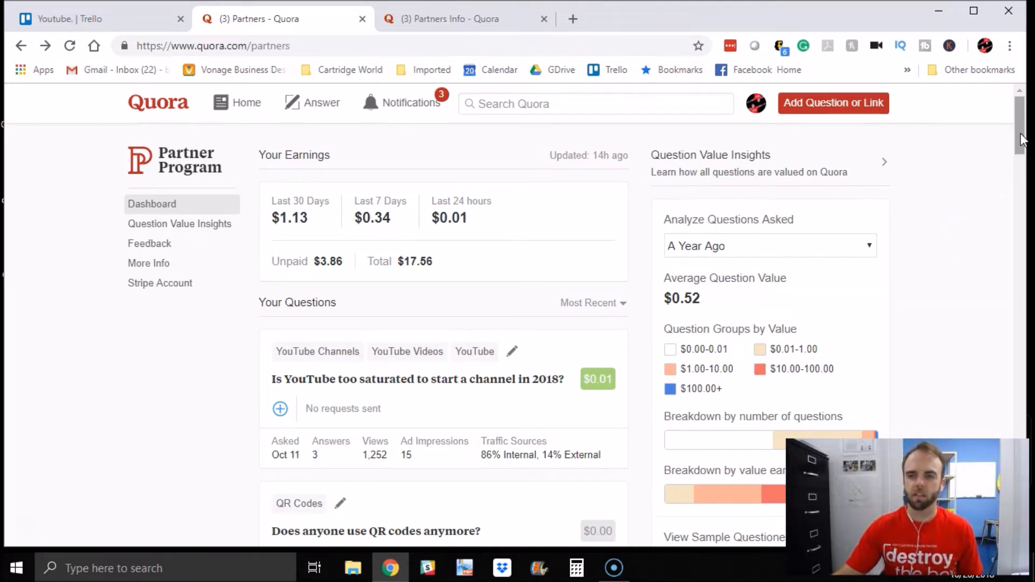
scroll(down, 3)
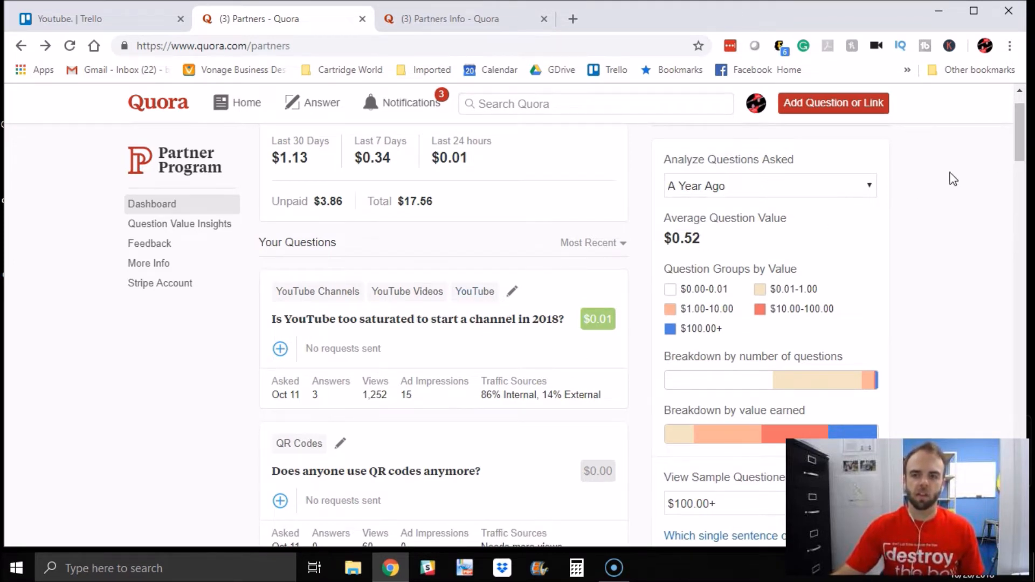
scroll(down, 3)
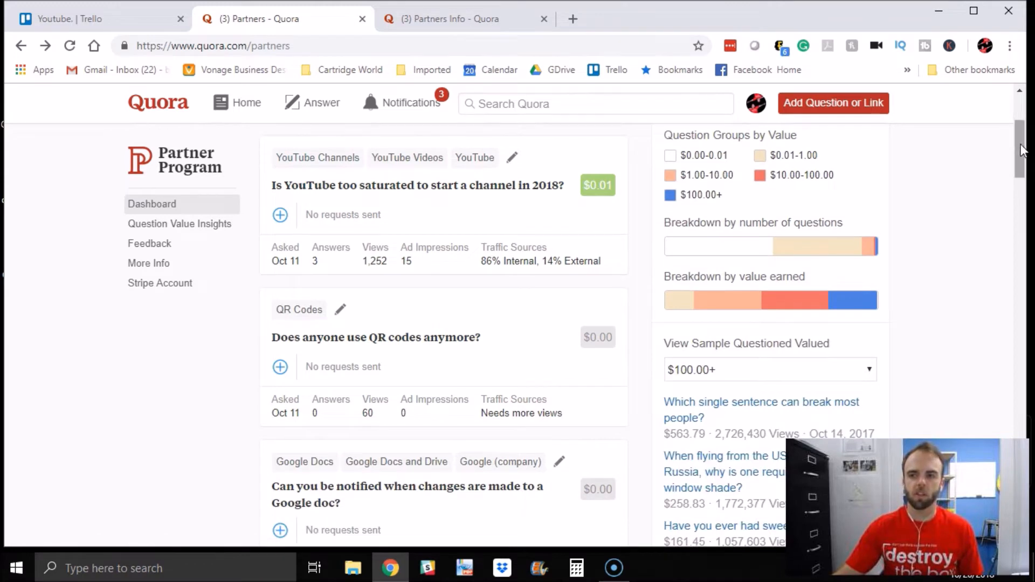
scroll(down, 3)
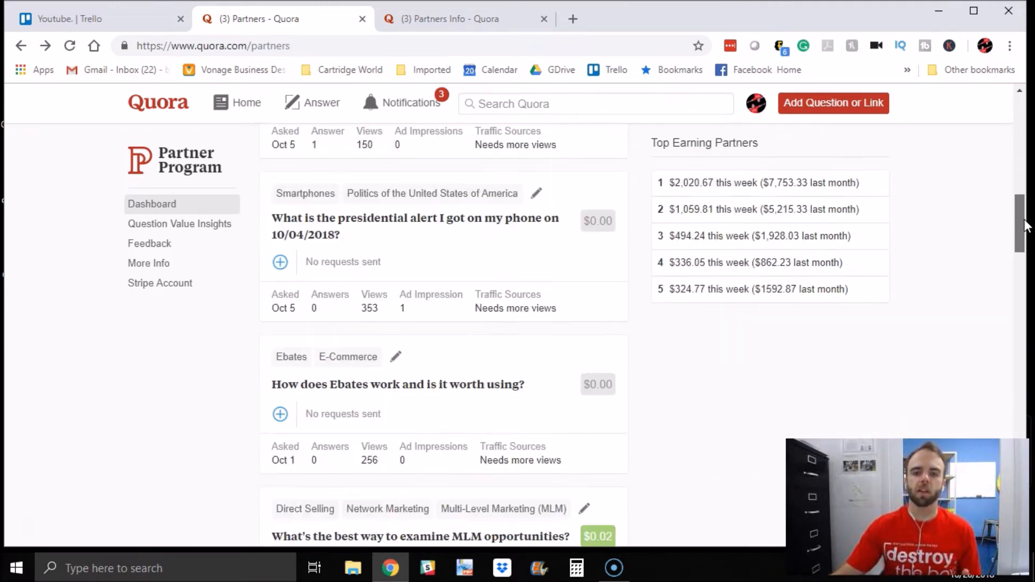
scroll(down, 3)
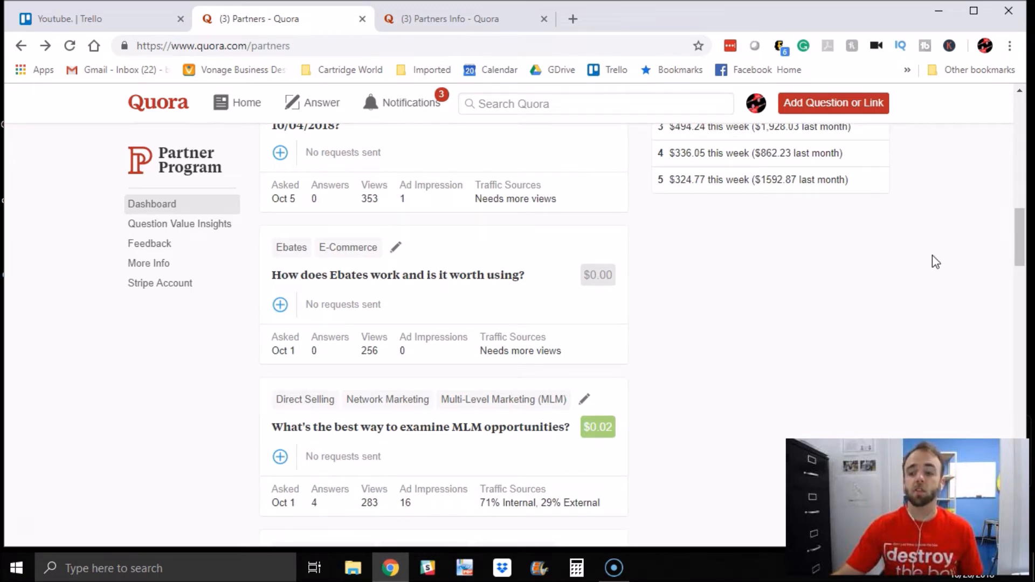
scroll(down, 3)
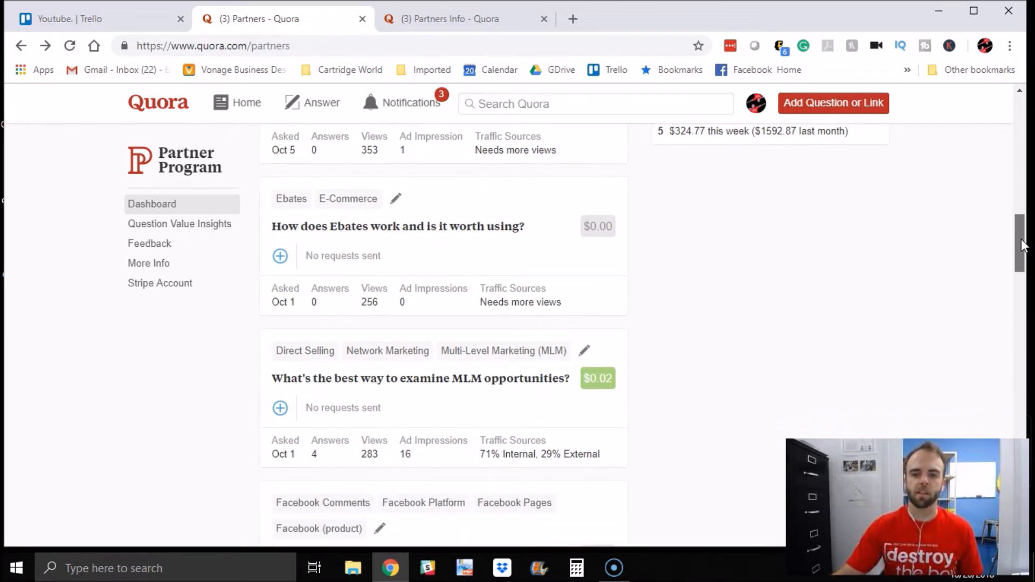
scroll(down, 3)
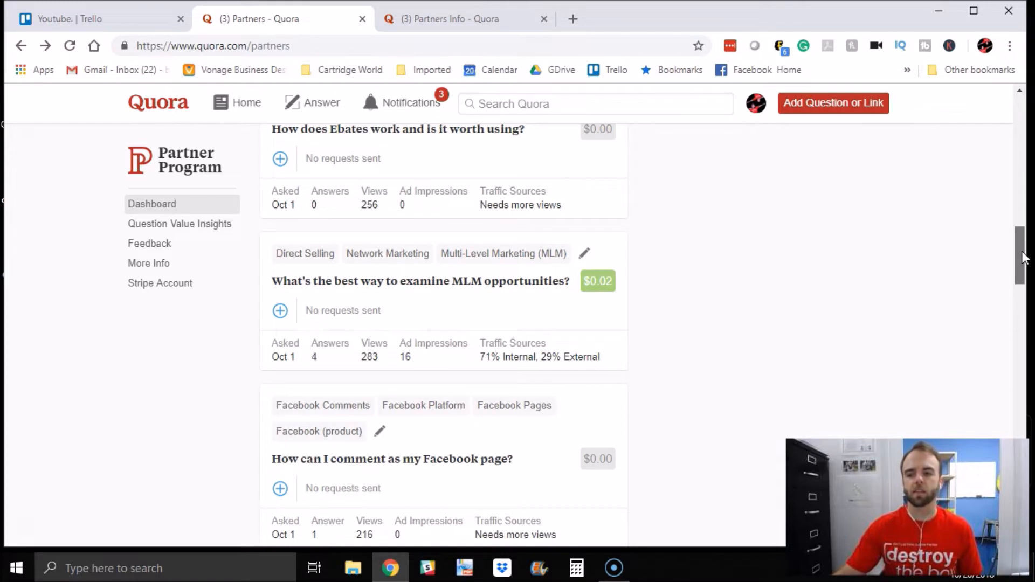
scroll(down, 3)
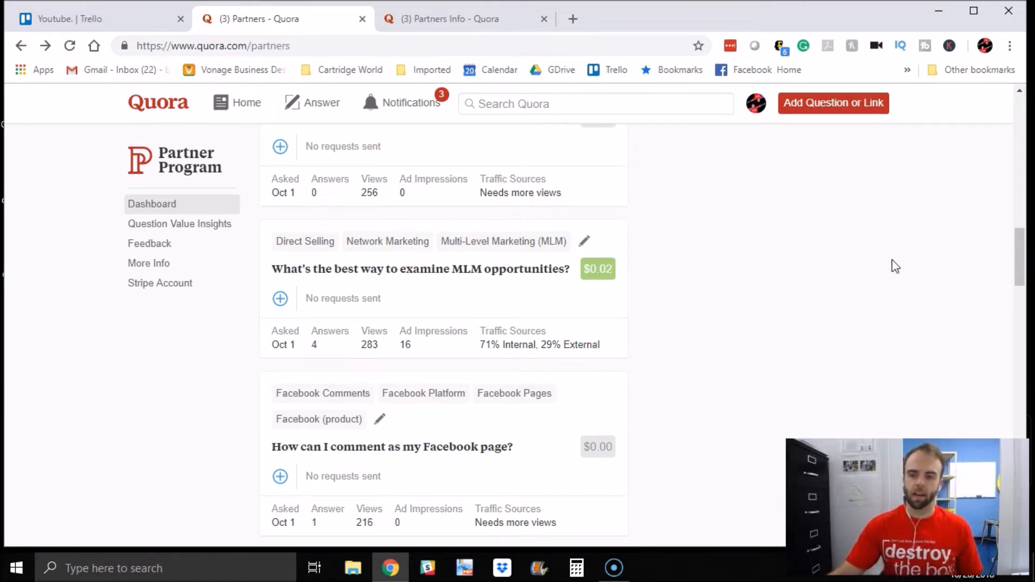
mouse_move(933, 293)
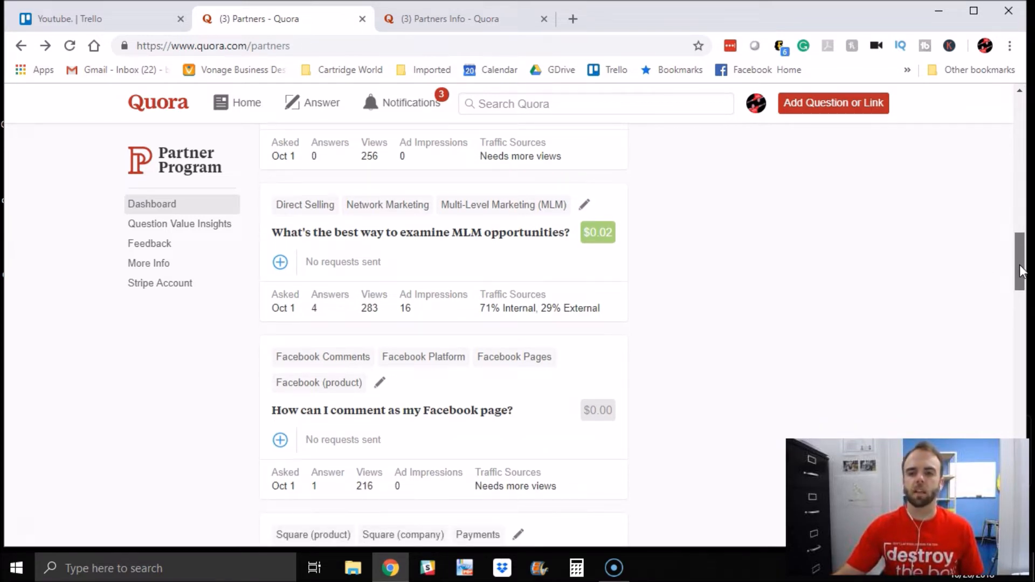
scroll(down, 3)
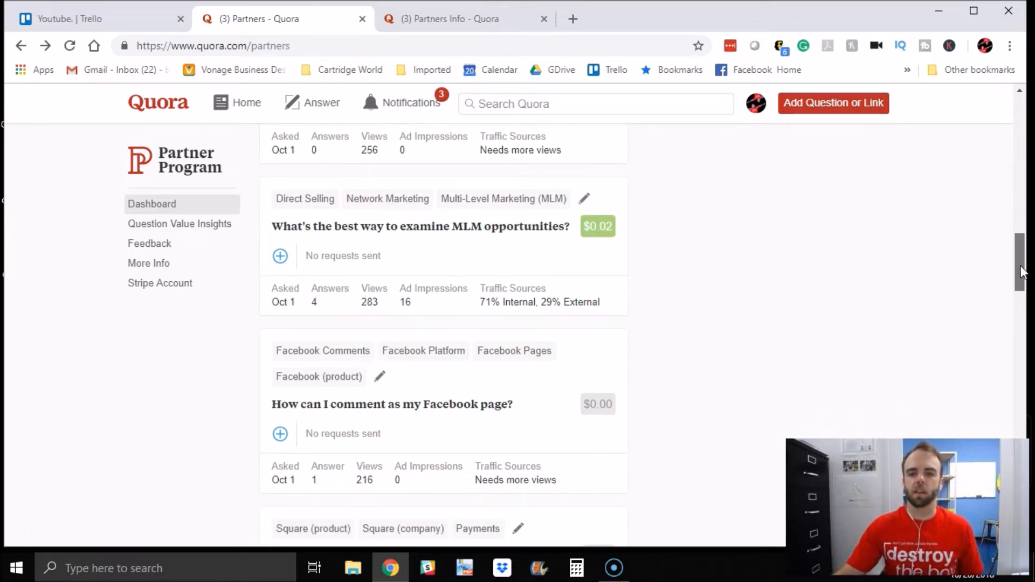
scroll(down, 3)
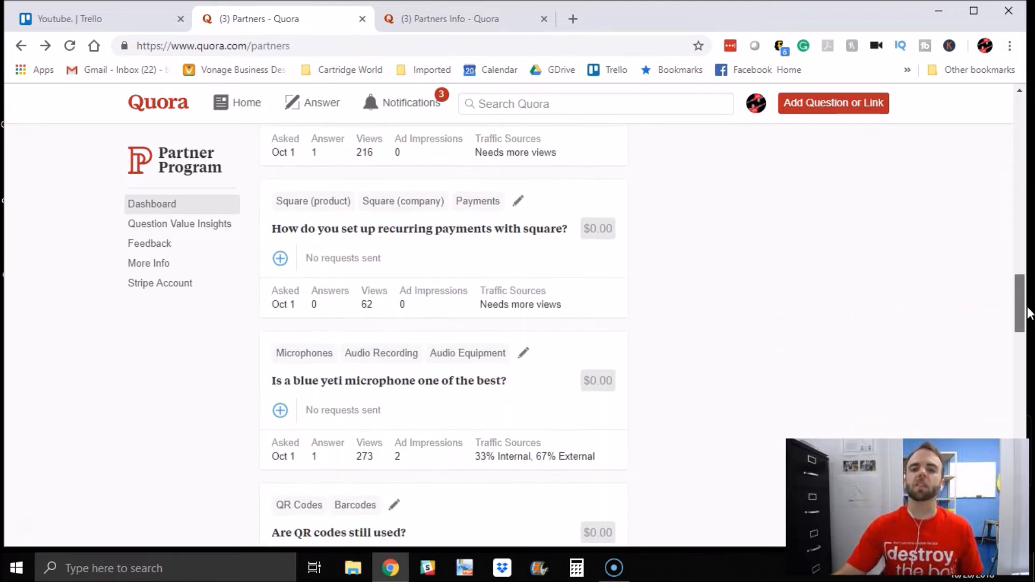
scroll(down, 3)
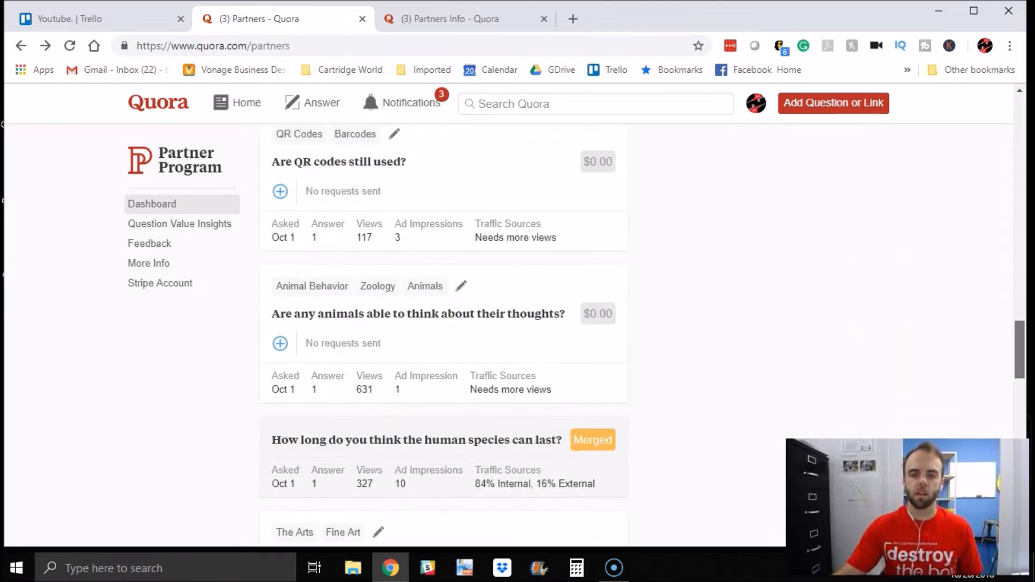
scroll(down, 3)
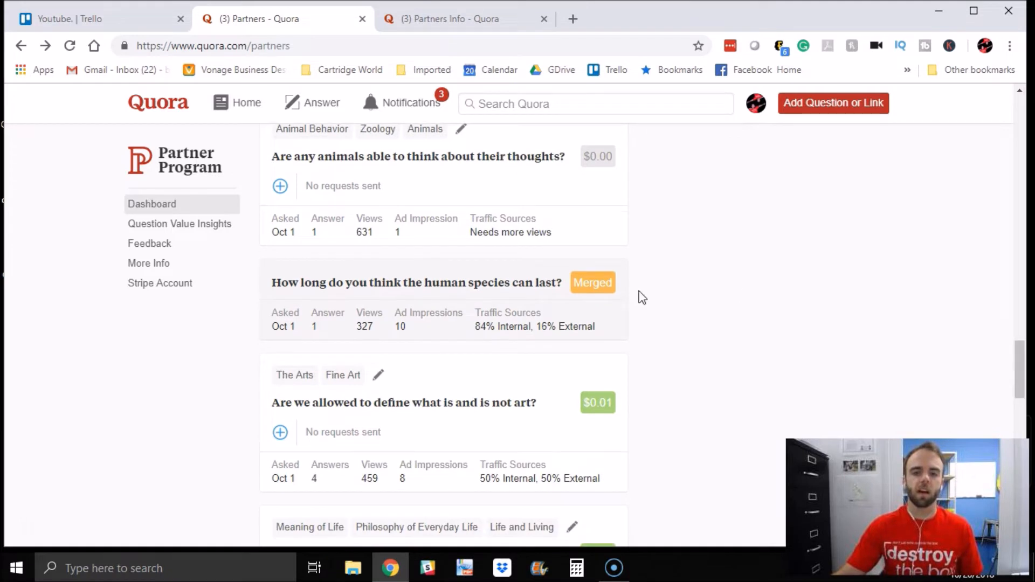
mouse_move(592, 283)
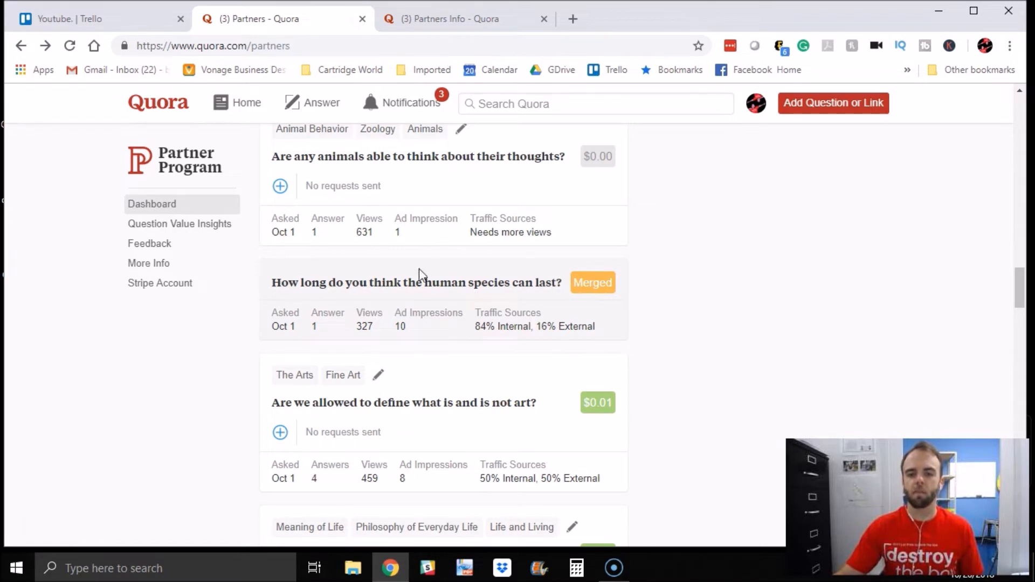
scroll(down, 3)
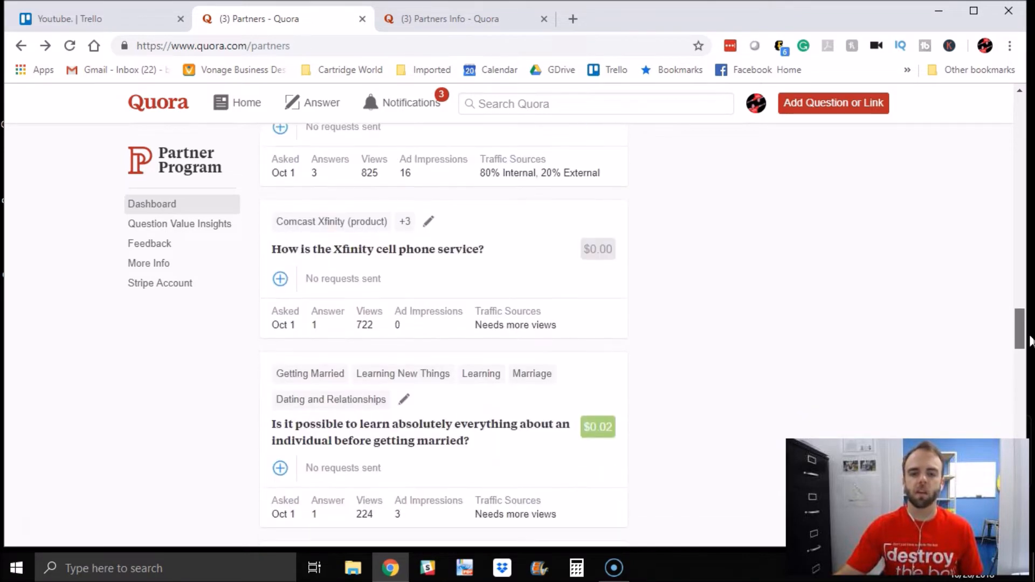
scroll(down, 3)
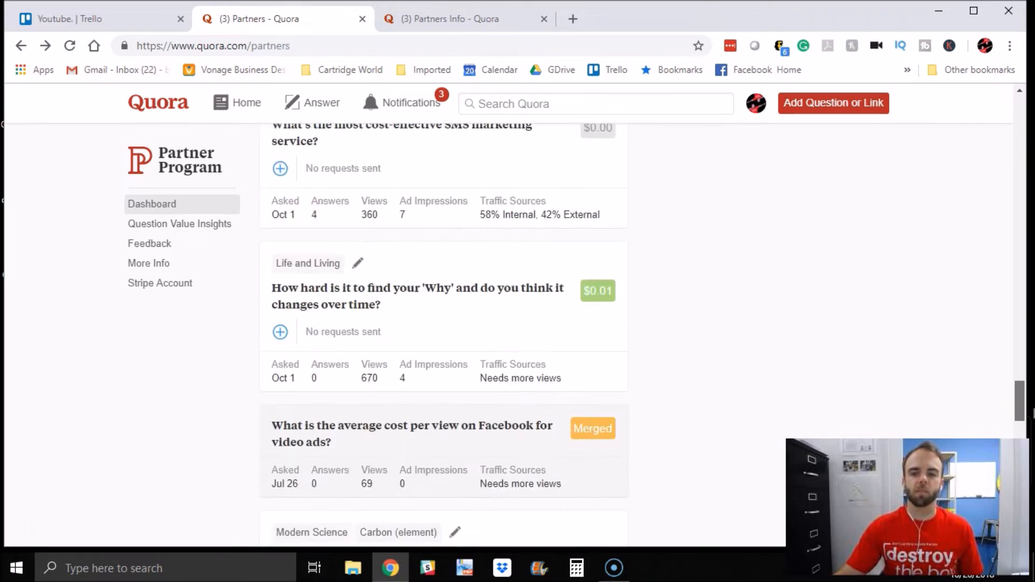
scroll(down, 3)
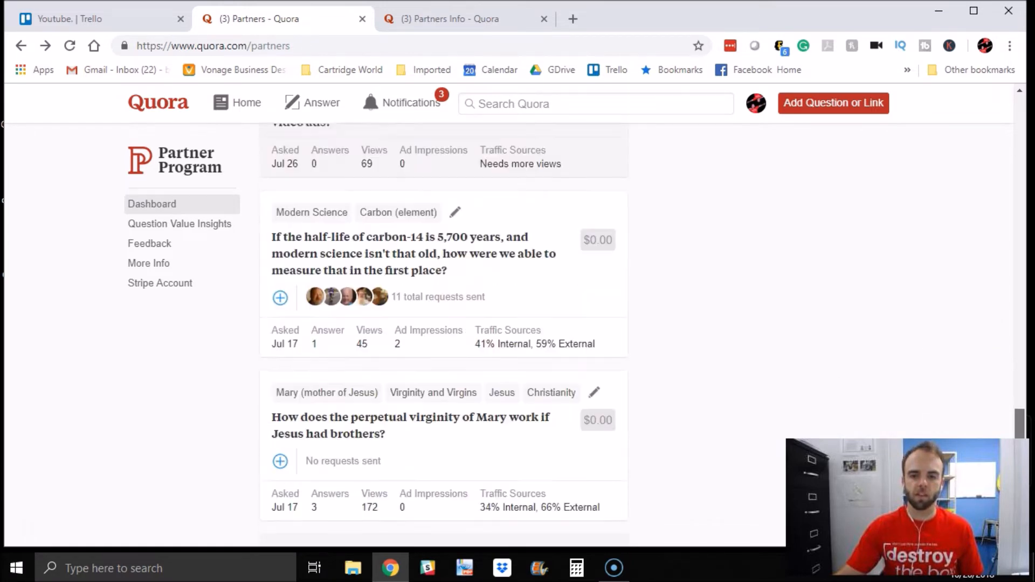
scroll(down, 3)
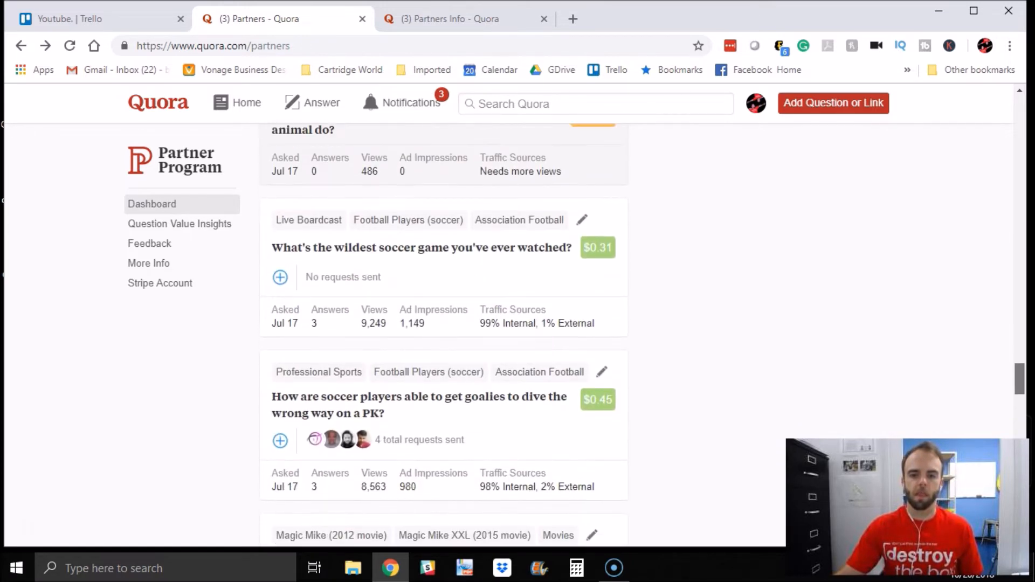
mouse_move(423, 261)
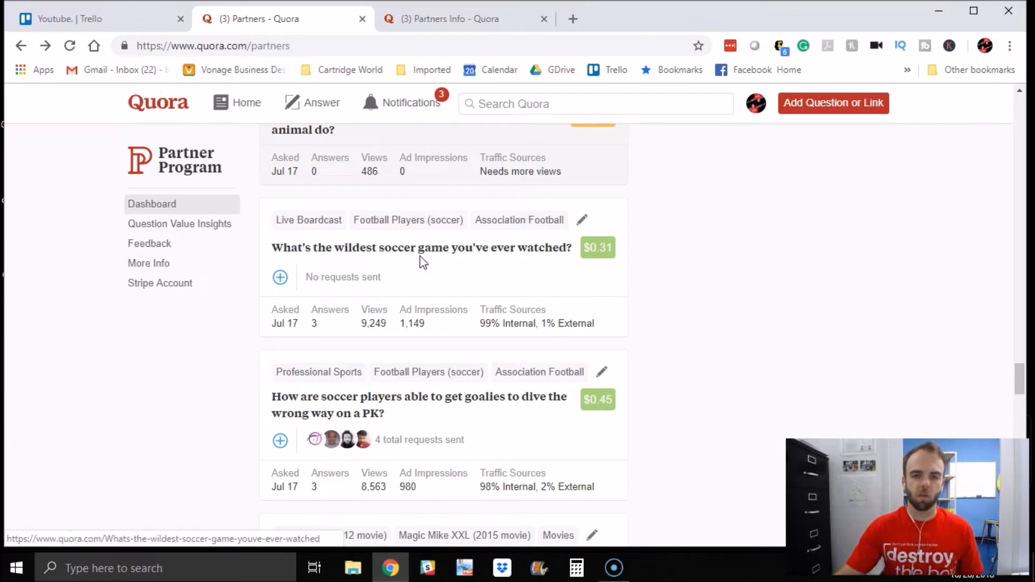
mouse_move(320, 404)
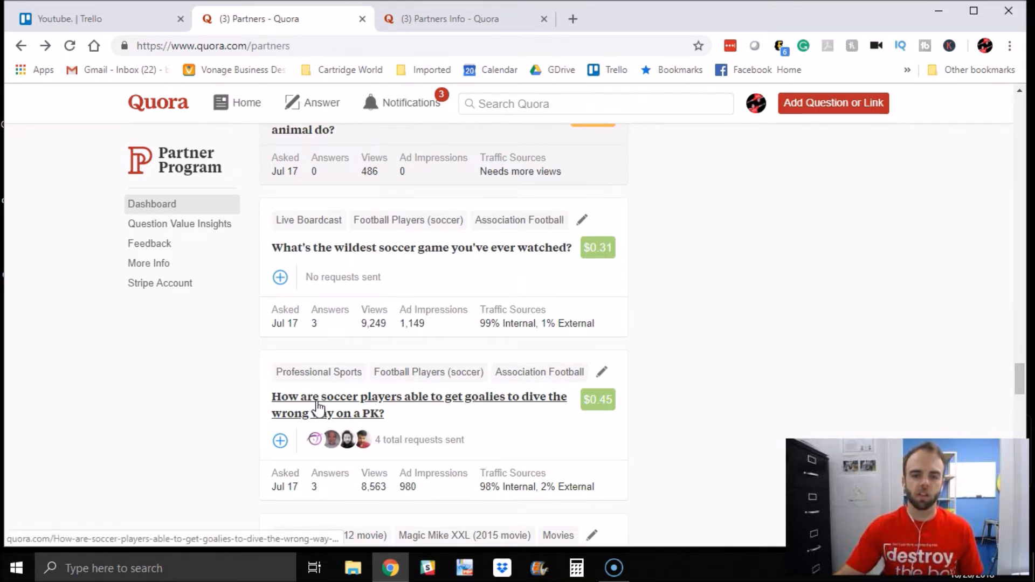
mouse_move(501, 404)
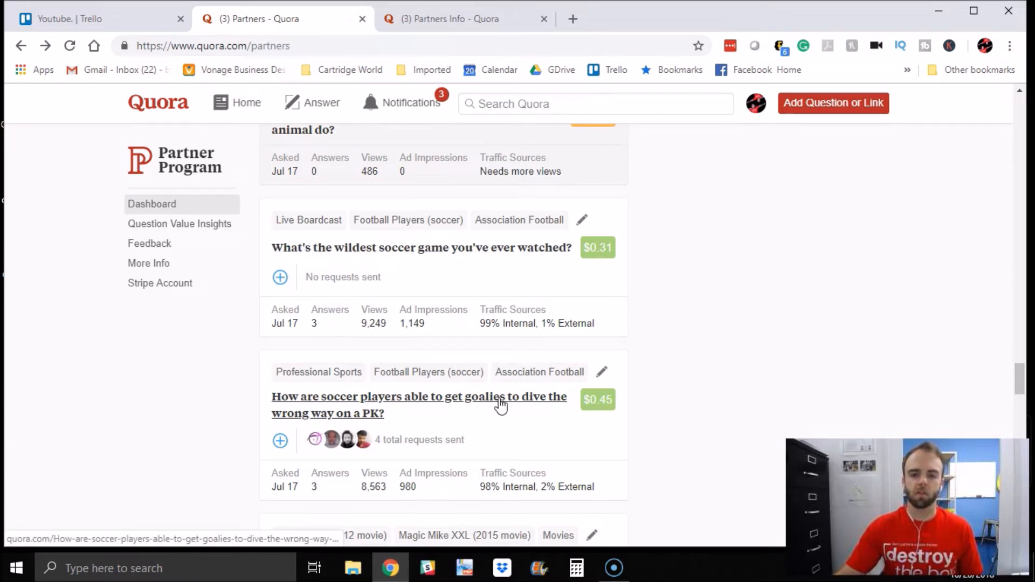
mouse_move(580, 414)
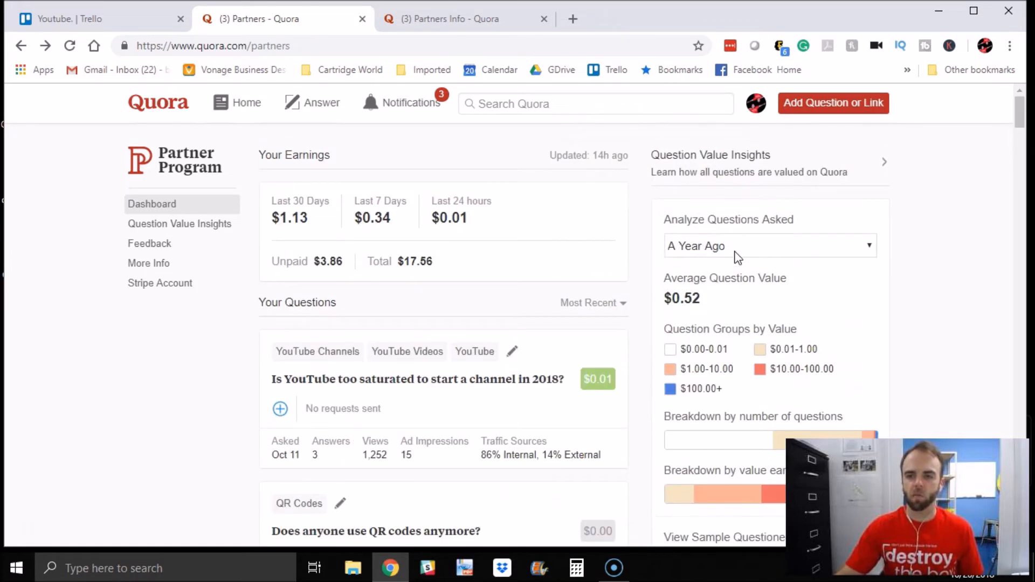
click(770, 246)
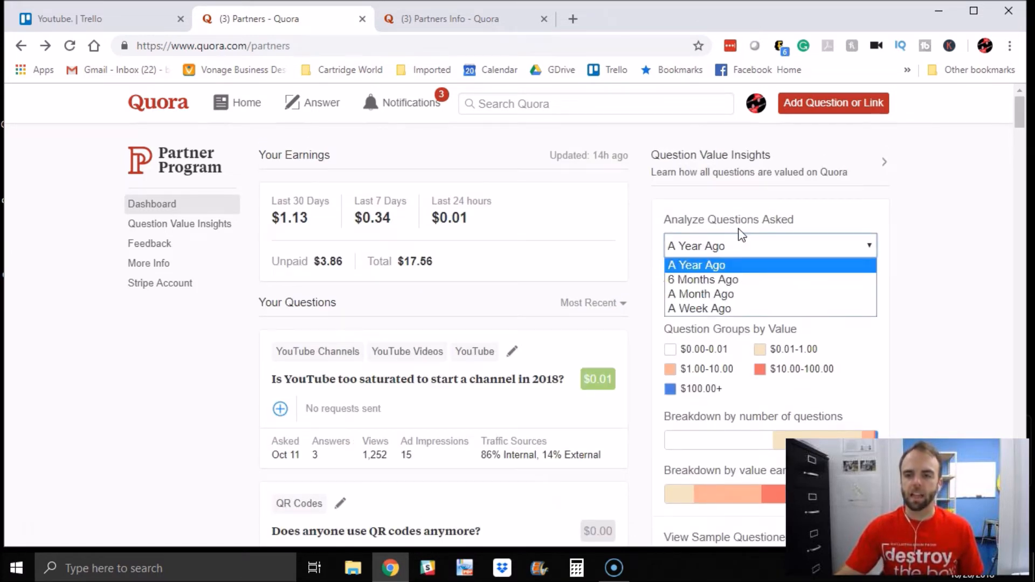
click(699, 309)
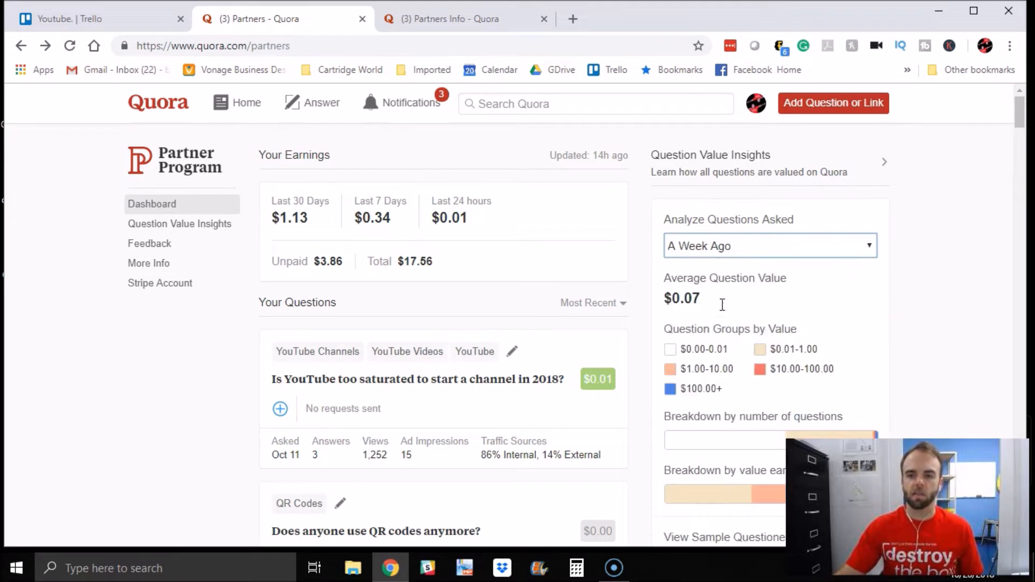
scroll(down, 3)
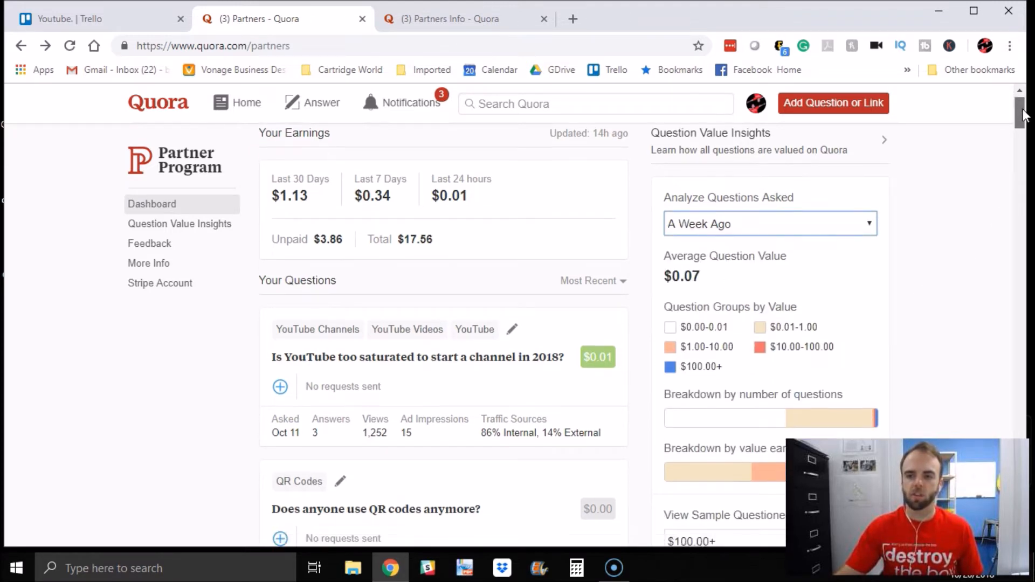
scroll(down, 3)
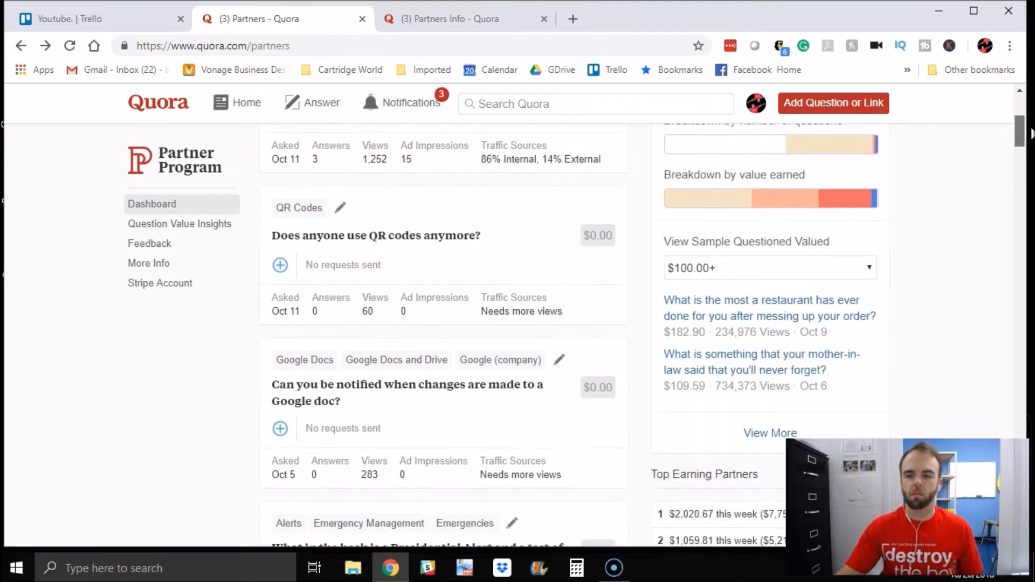
scroll(down, 3)
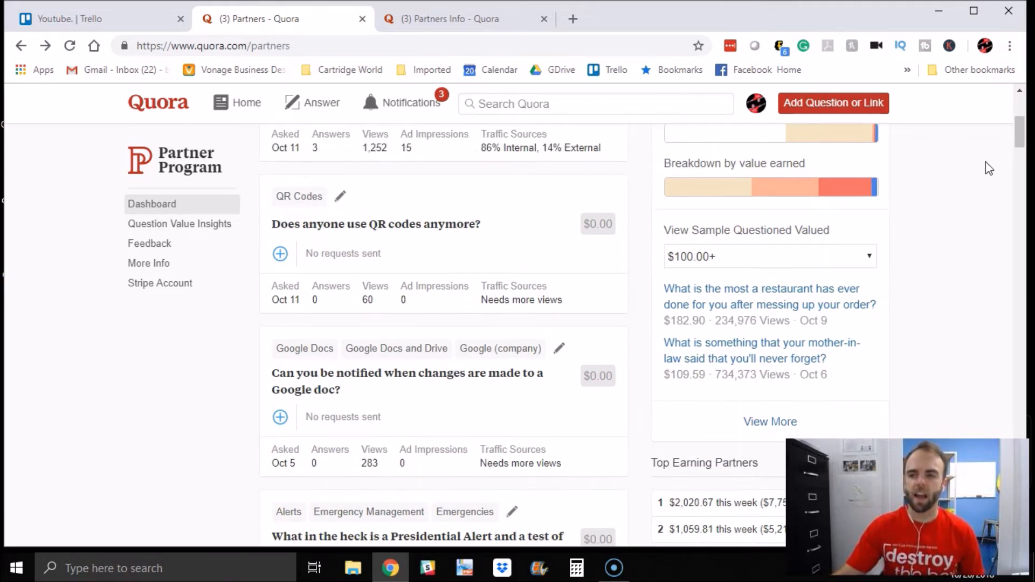
scroll(down, 3)
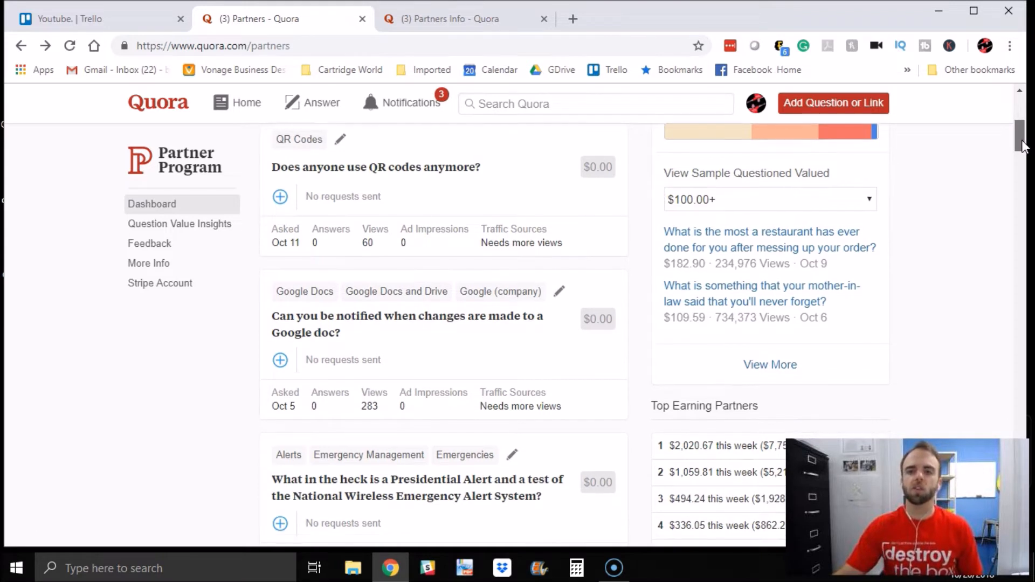
scroll(down, 3)
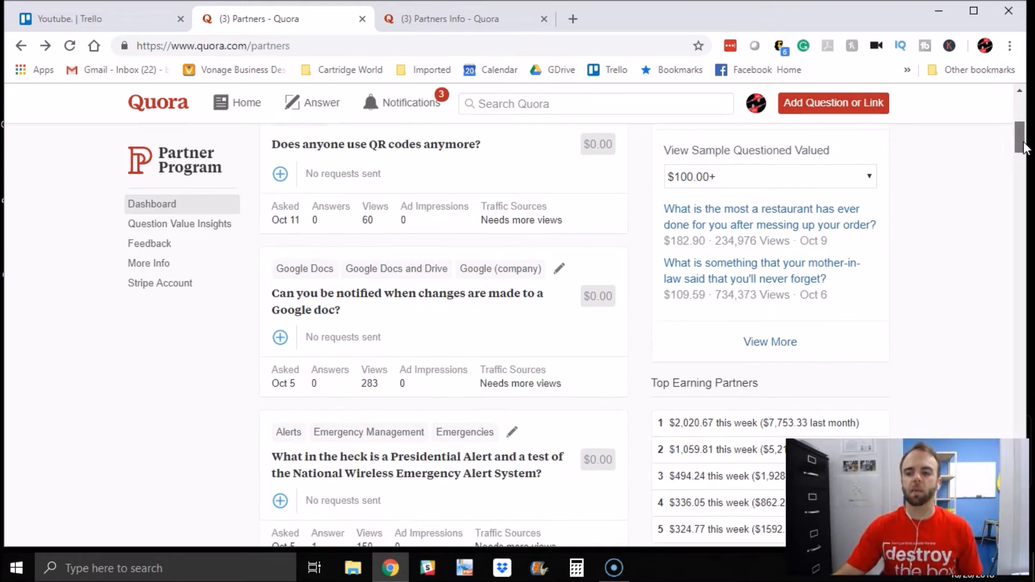
scroll(down, 3)
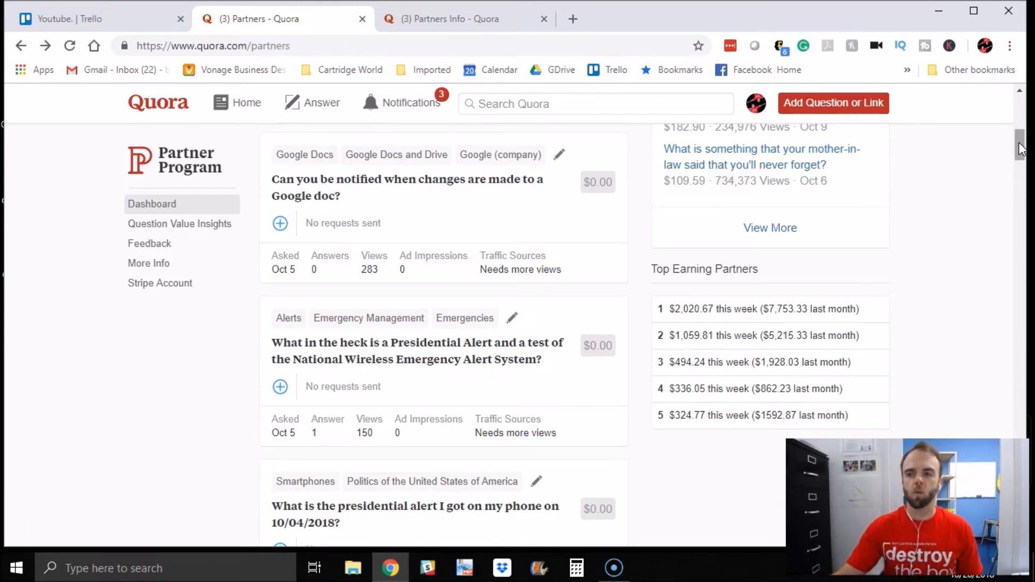
scroll(down, 3)
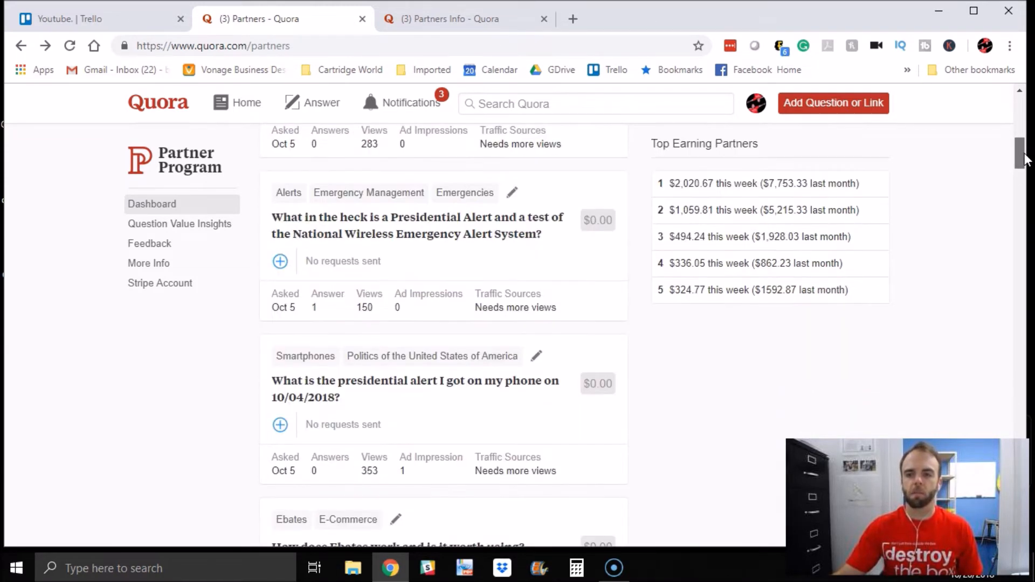
mouse_move(993, 164)
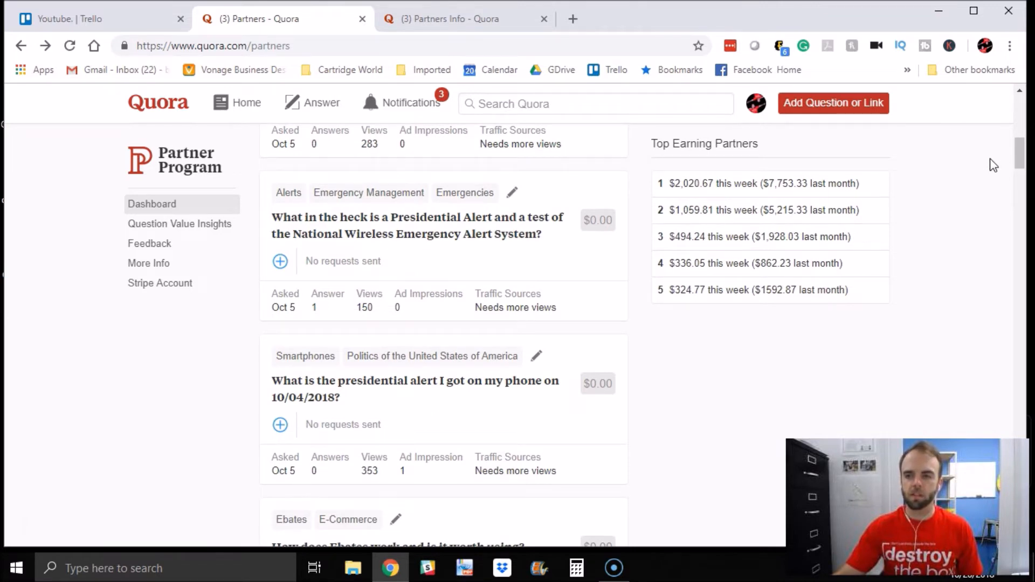
scroll(up, 3)
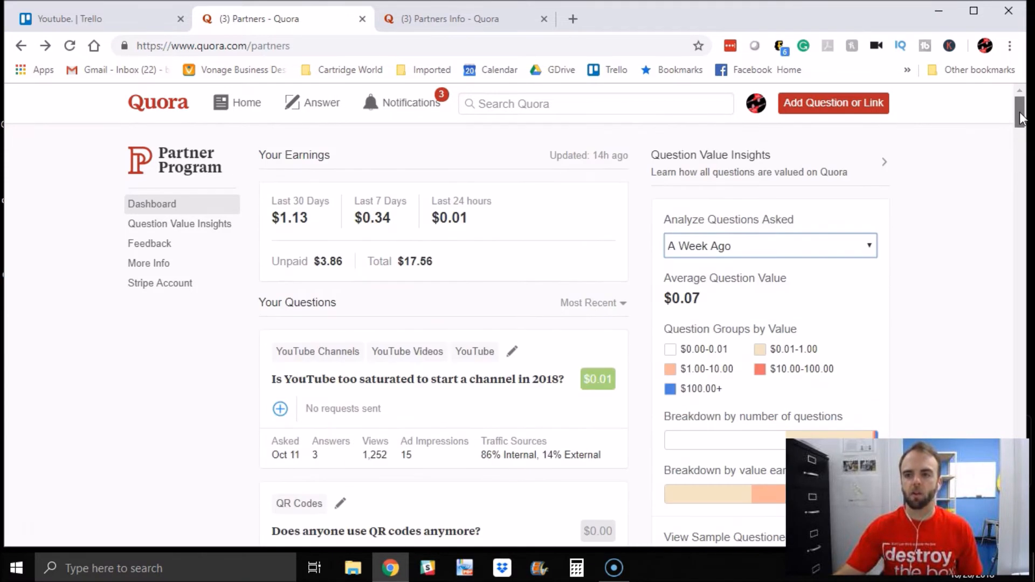
scroll(down, 3)
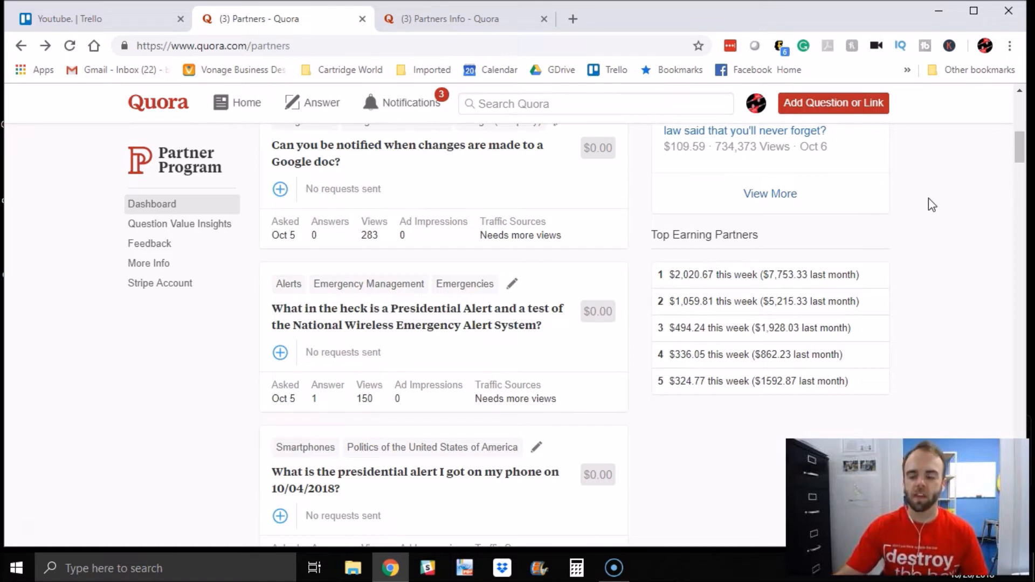
scroll(down, 3)
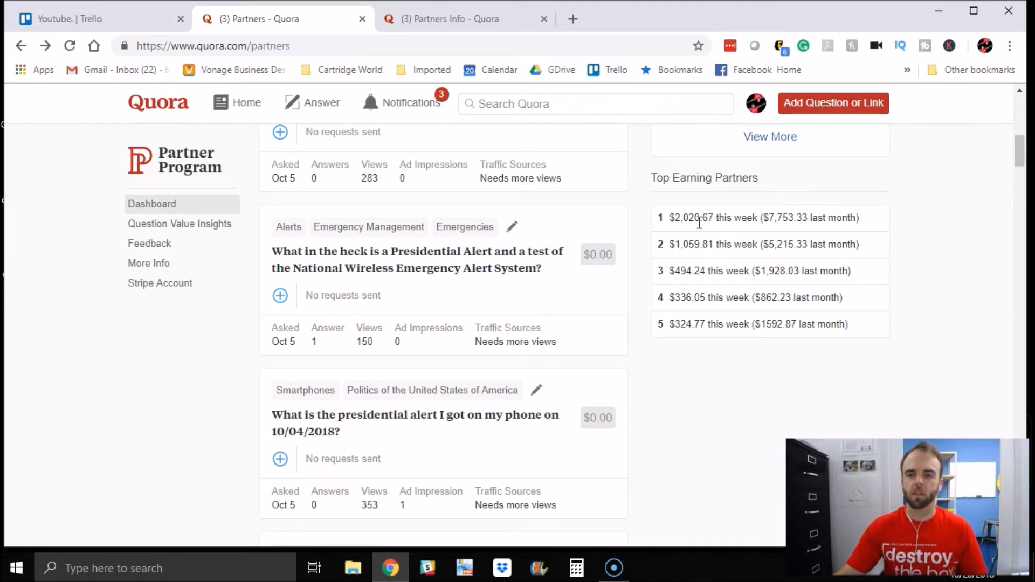
mouse_move(775, 233)
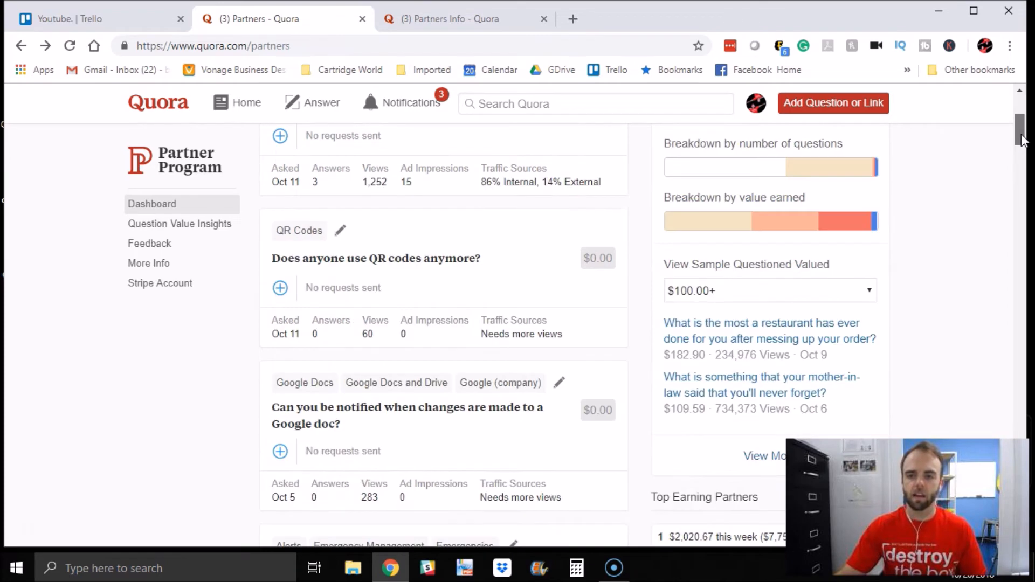
scroll(down, 3)
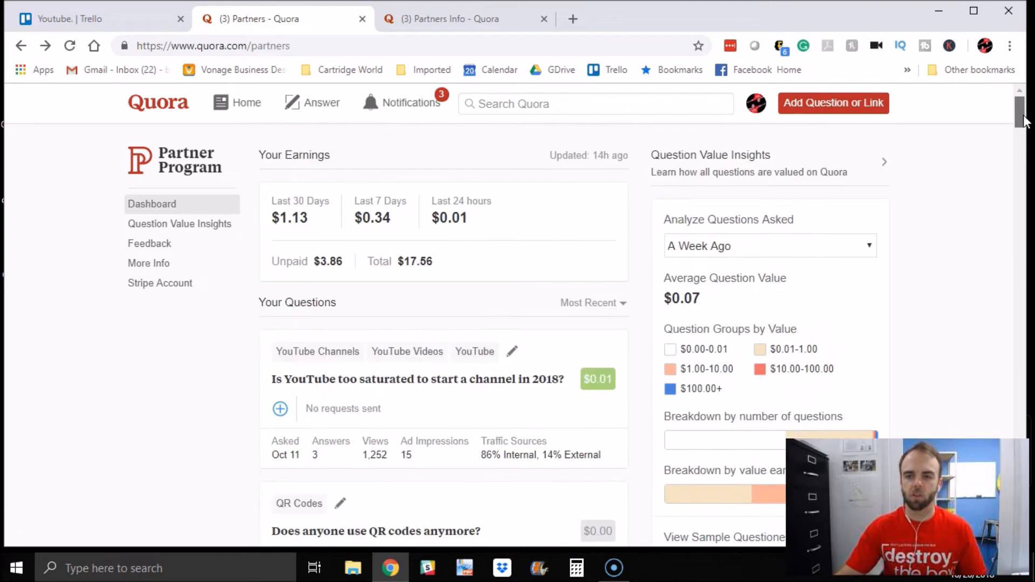
Analyze questions asked A Year Ago (avg $0.52) and browse sample questions valued $100.00+ down to top earning partners.
click(770, 245)
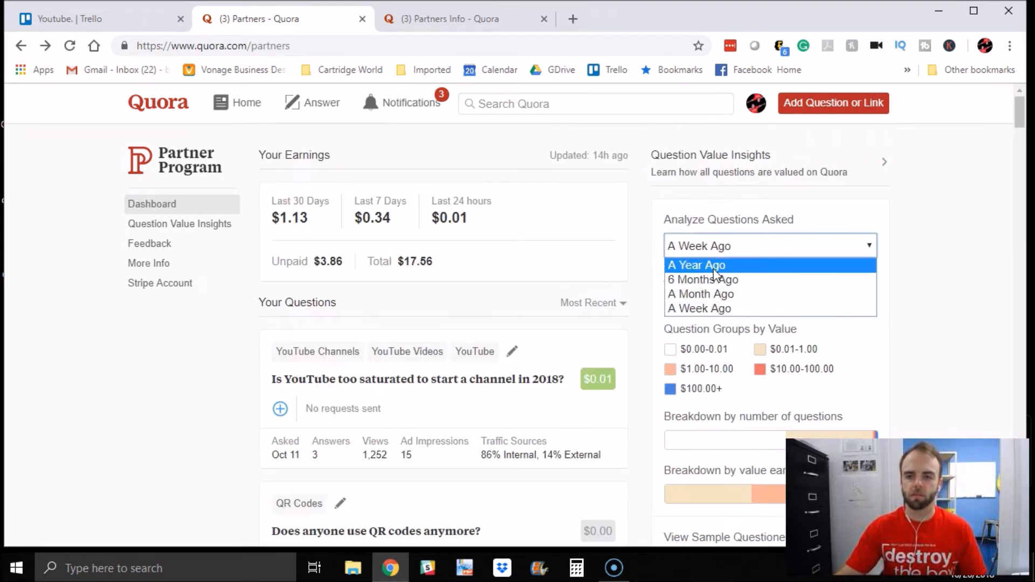
click(696, 265)
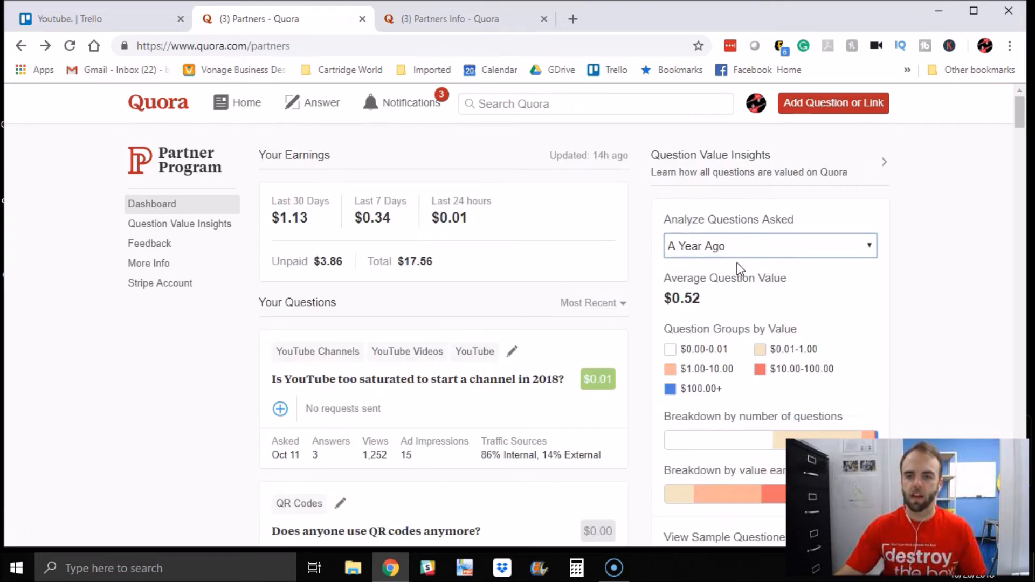
scroll(down, 3)
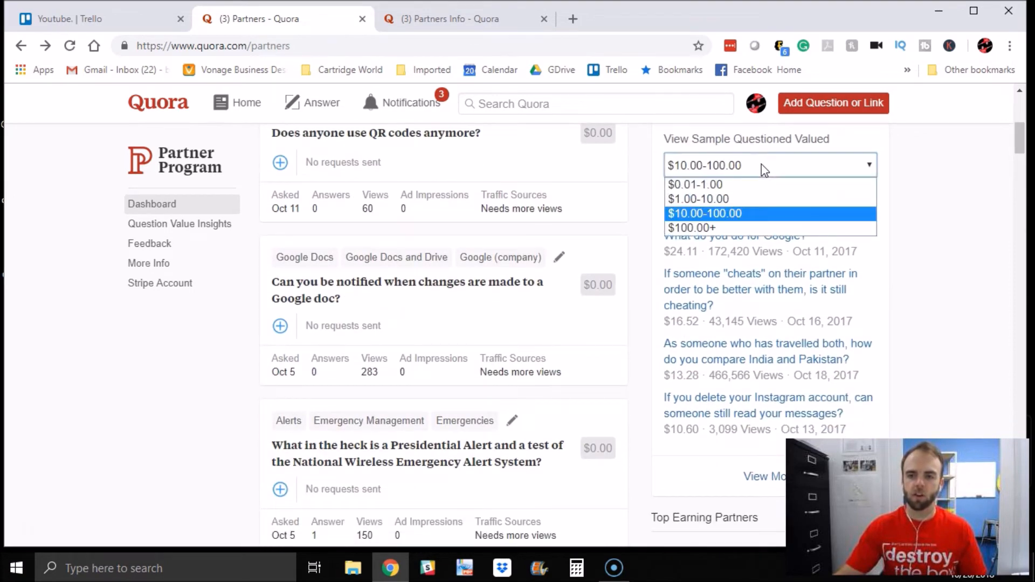
click(692, 227)
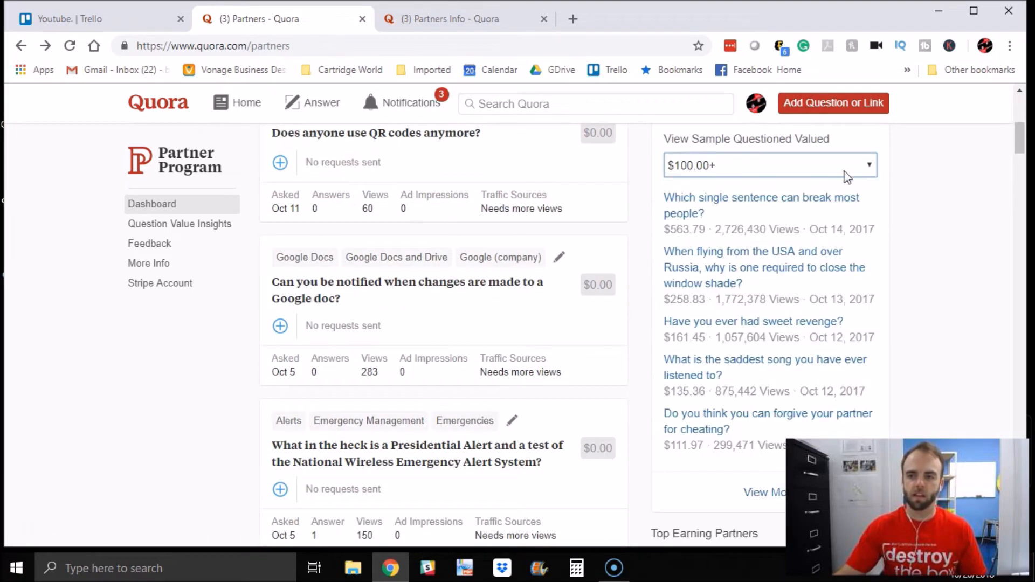
scroll(down, 3)
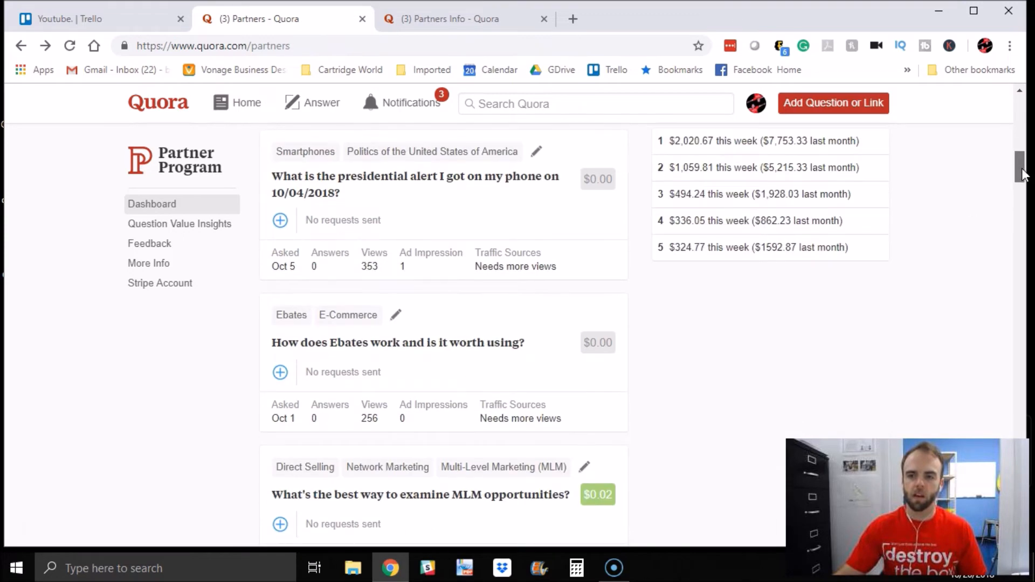
scroll(down, 3)
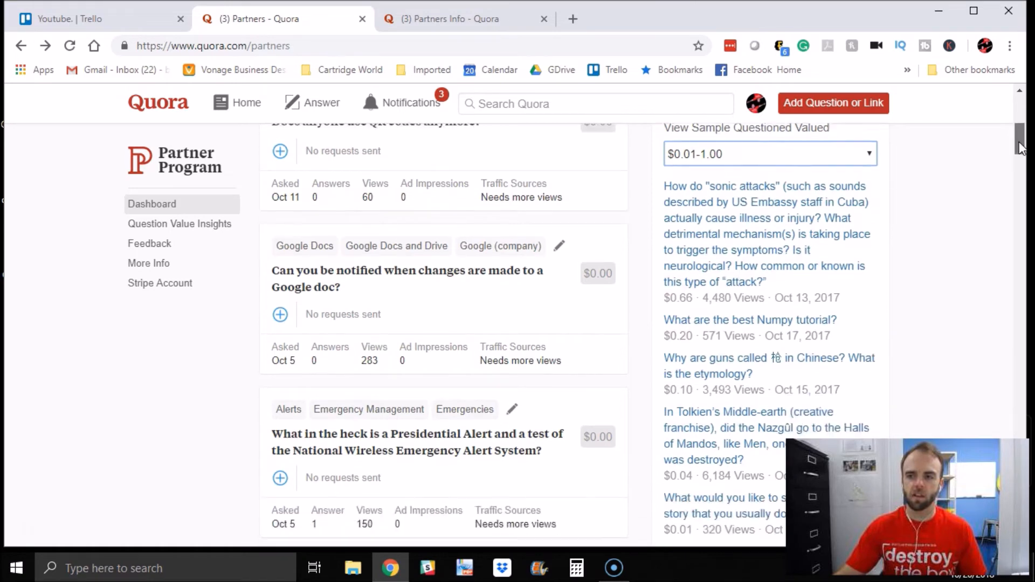
scroll(down, 3)
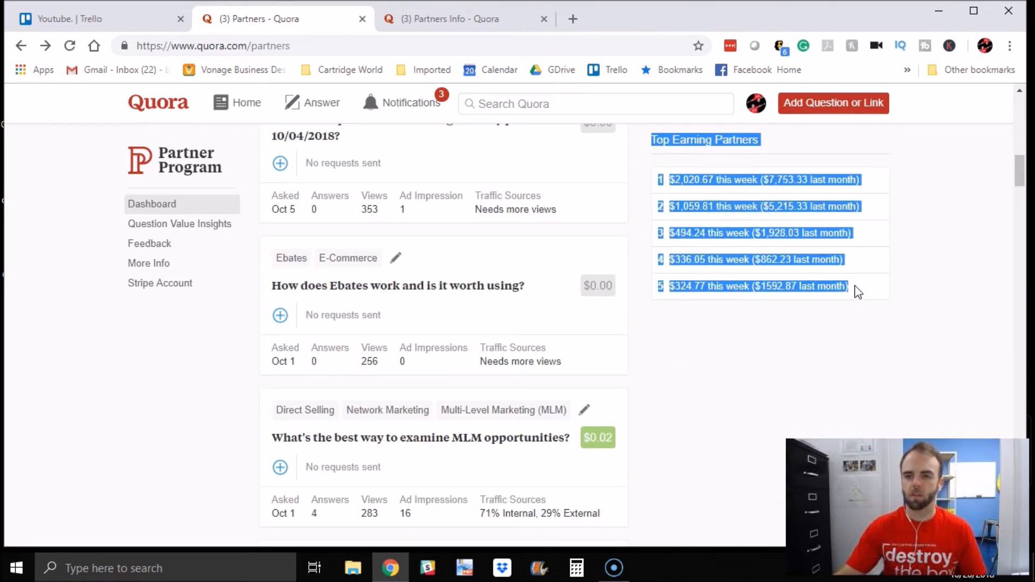
scroll(up, 3)
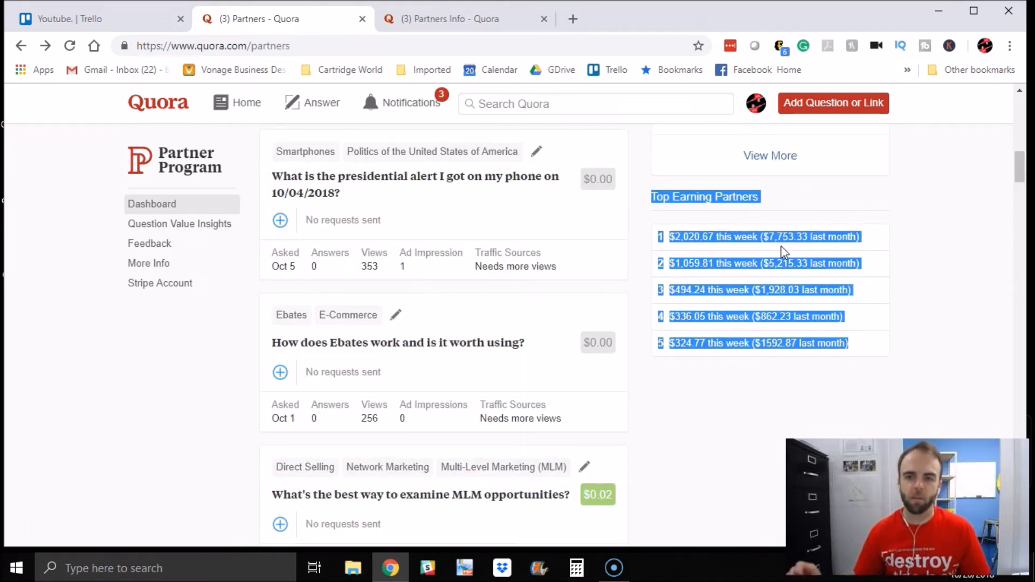
mouse_move(898, 258)
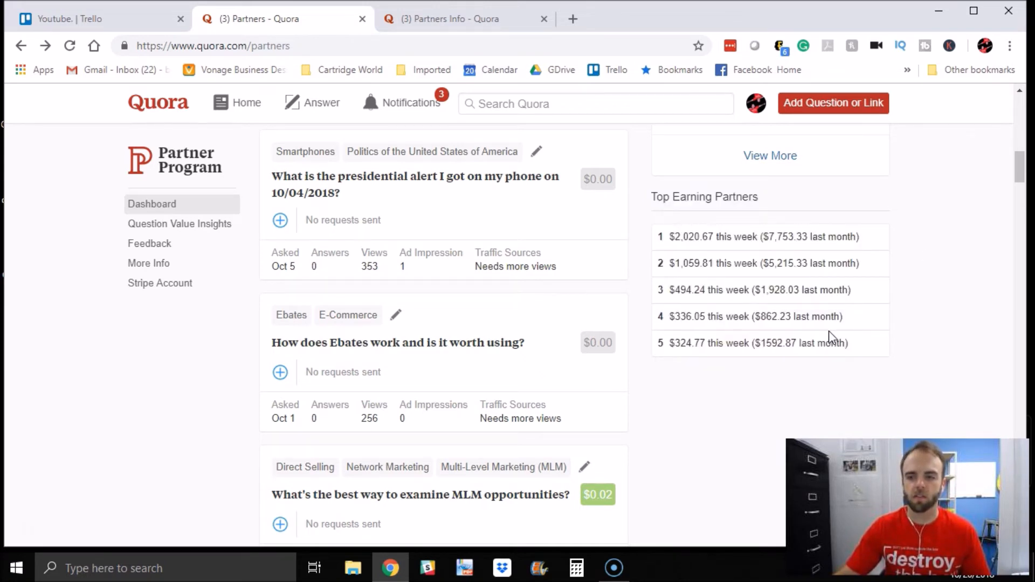
drag(651, 196, 852, 343)
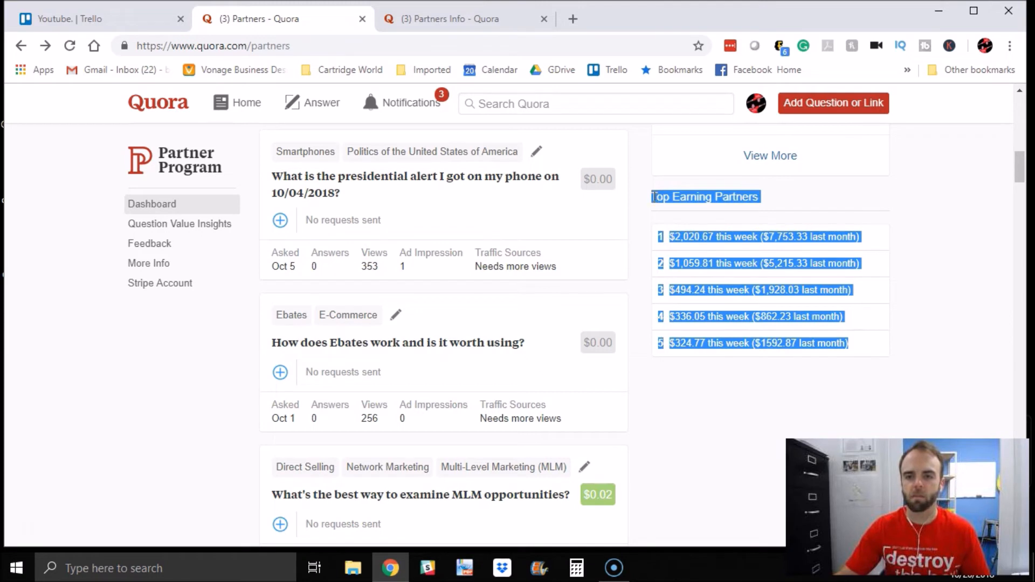
mouse_move(928, 274)
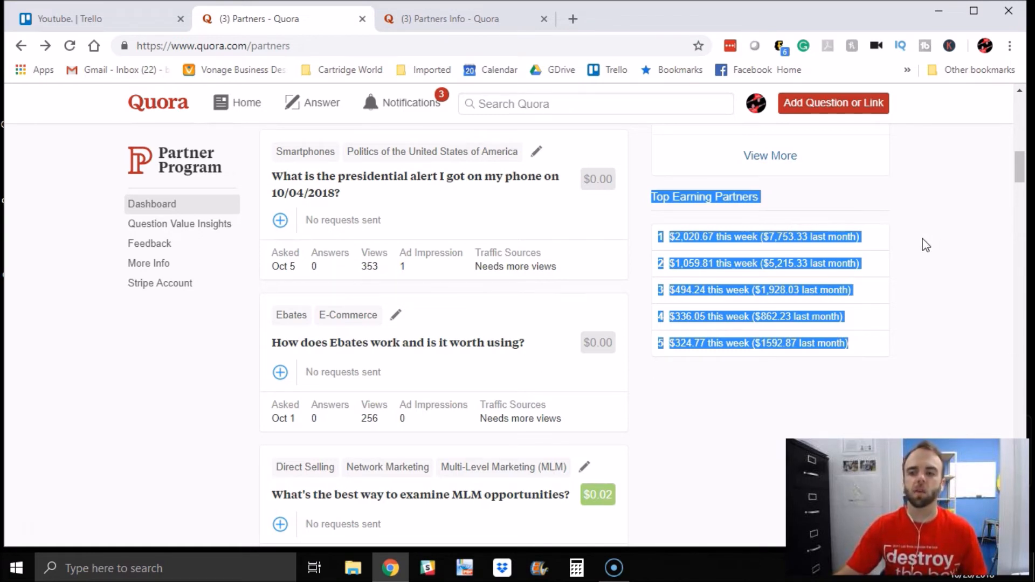
mouse_move(1004, 271)
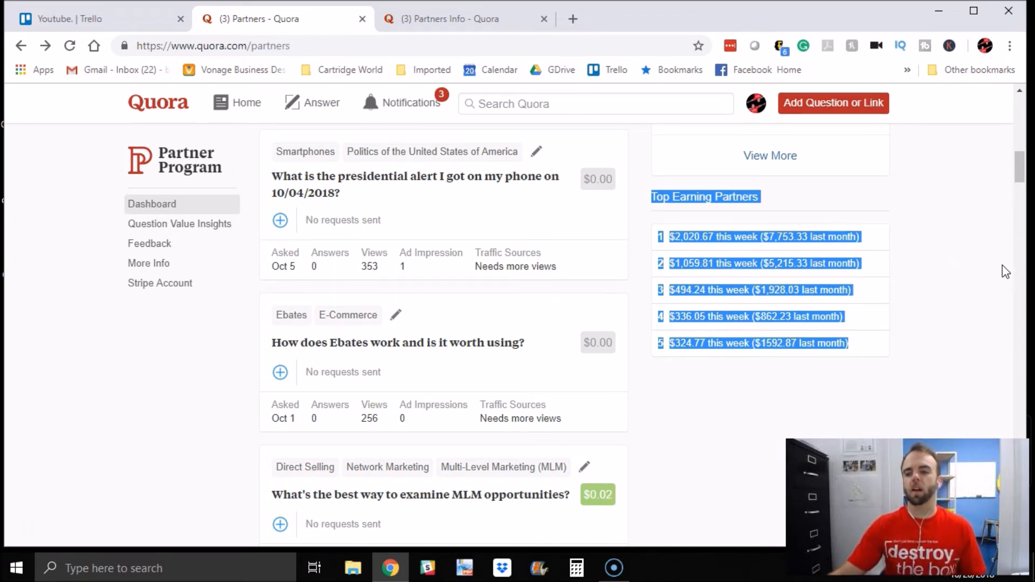
mouse_move(960, 246)
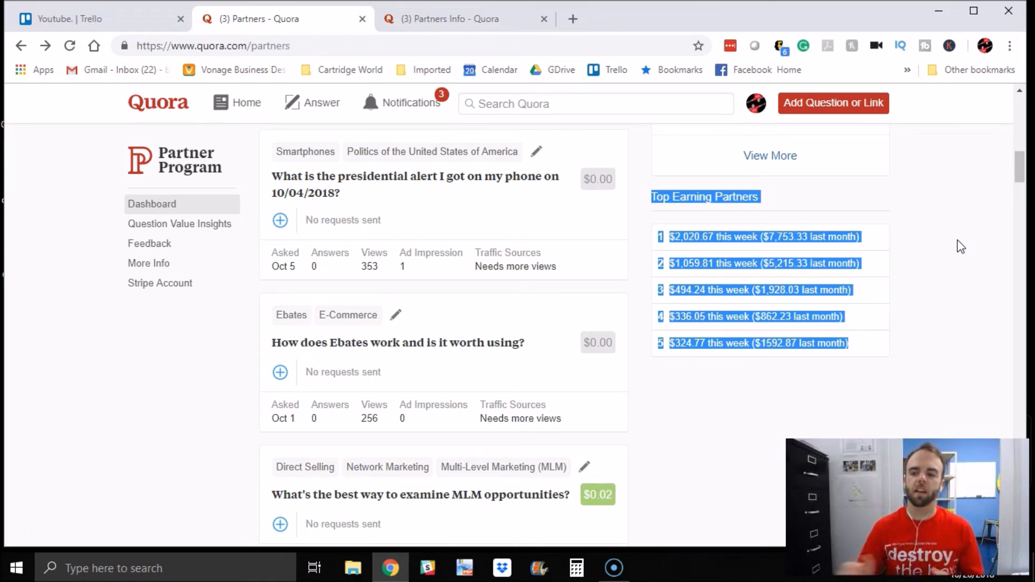